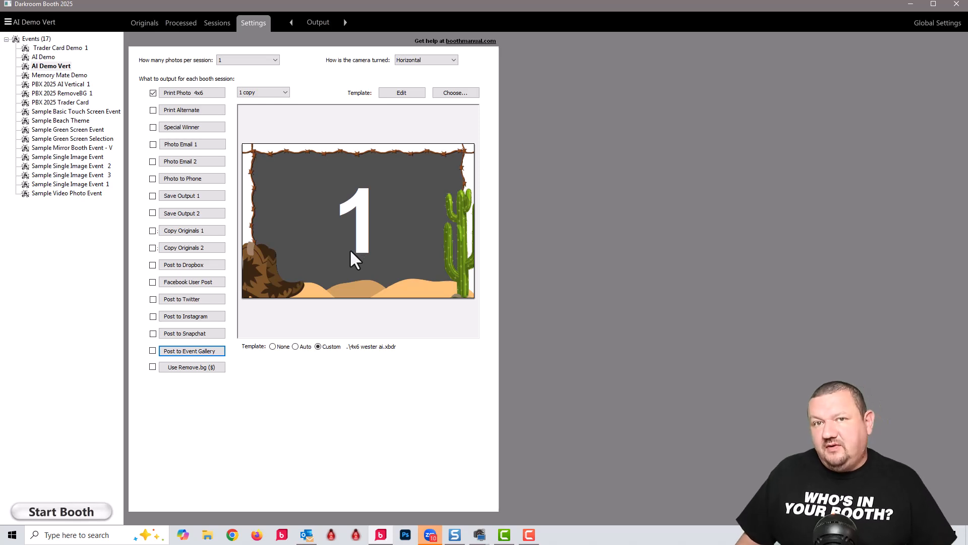
pyautogui.moveTo(206, 285)
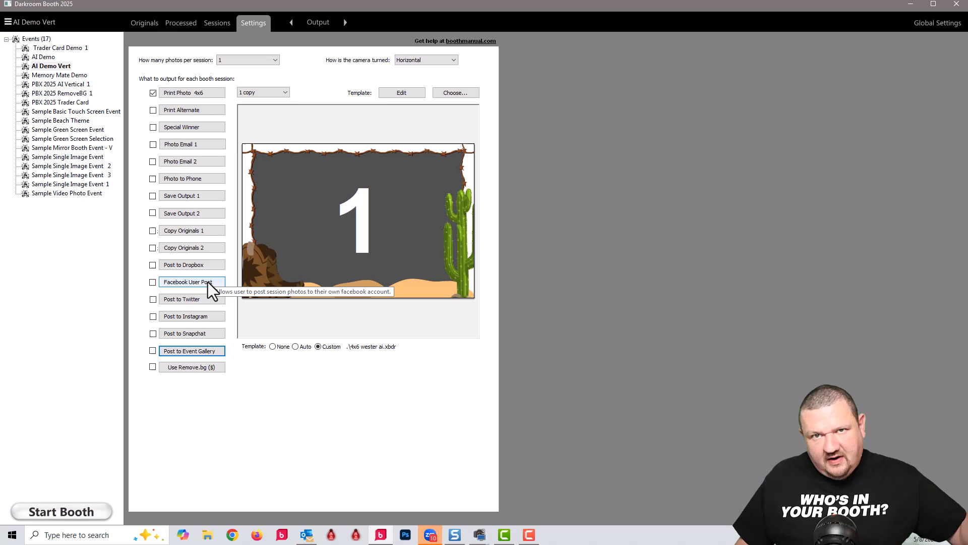
pyautogui.moveTo(861, 34)
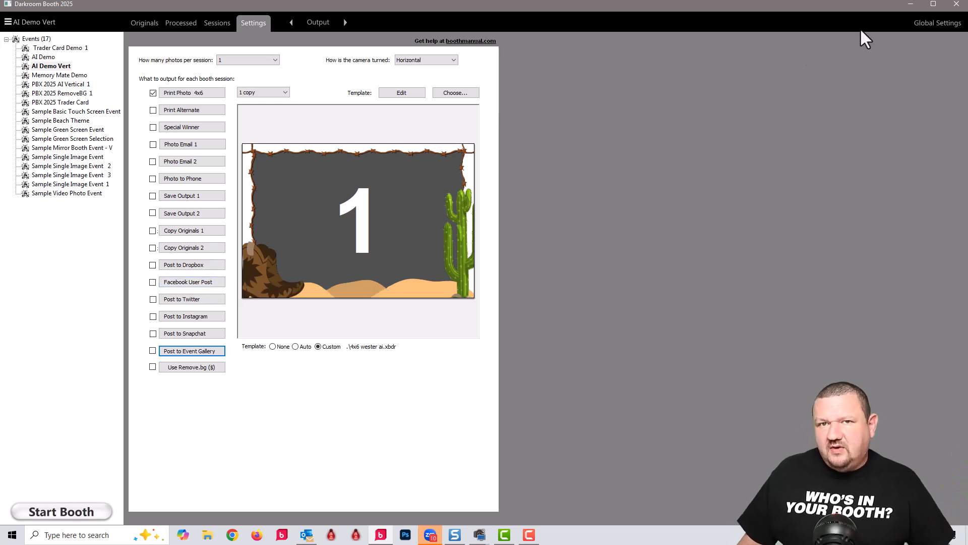
pyautogui.moveTo(938, 30)
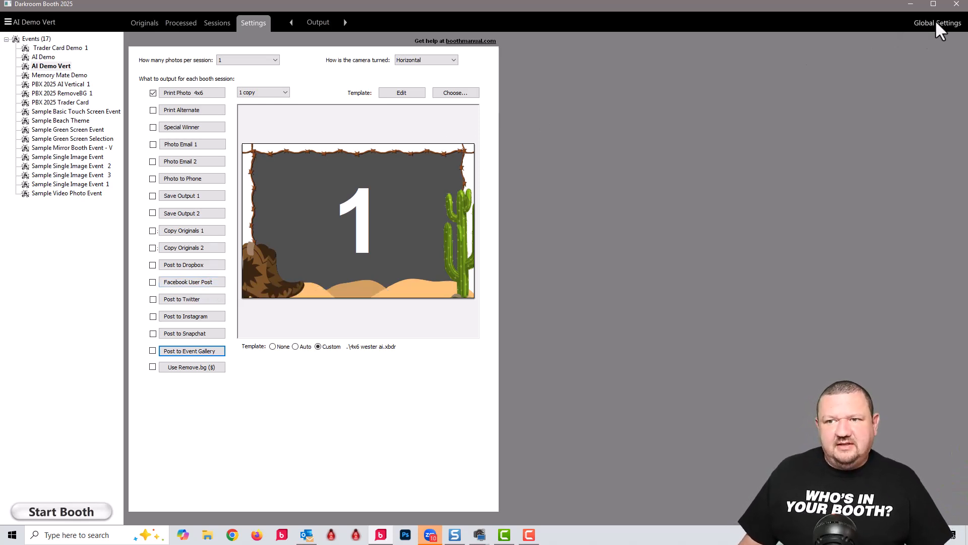
# Add an Event Gallery account under Global Settings > Email and Online Accounts.
pyautogui.click(937, 22)
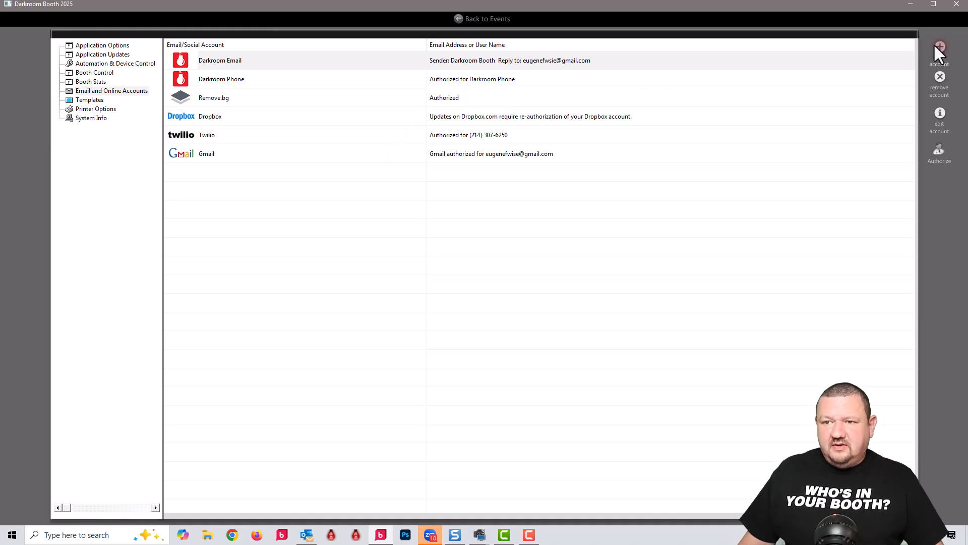
pyautogui.click(112, 91)
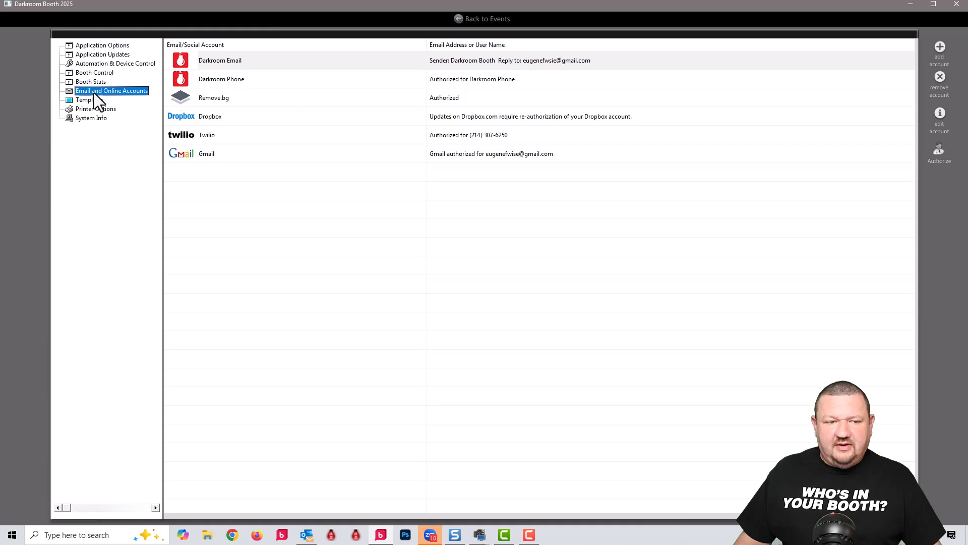
pyautogui.click(940, 45)
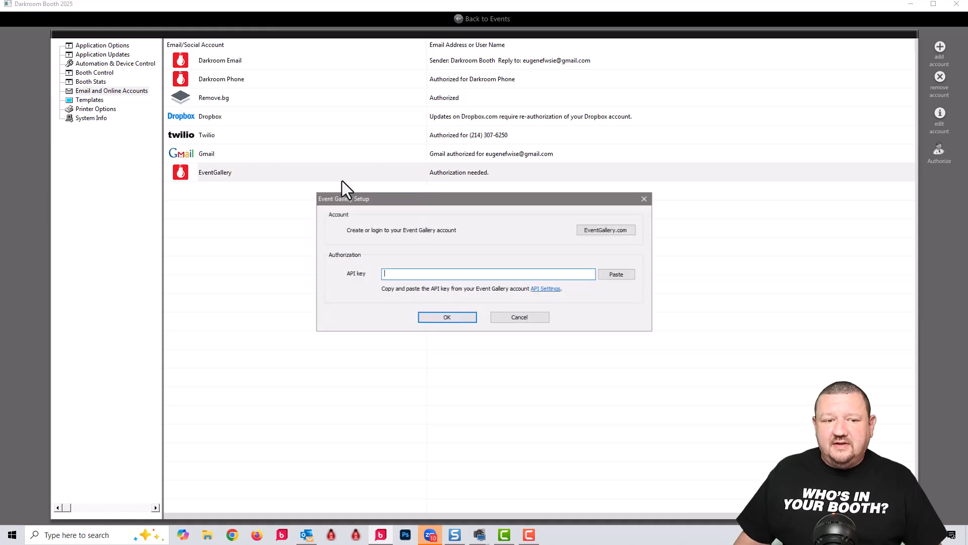
pyautogui.moveTo(462, 177)
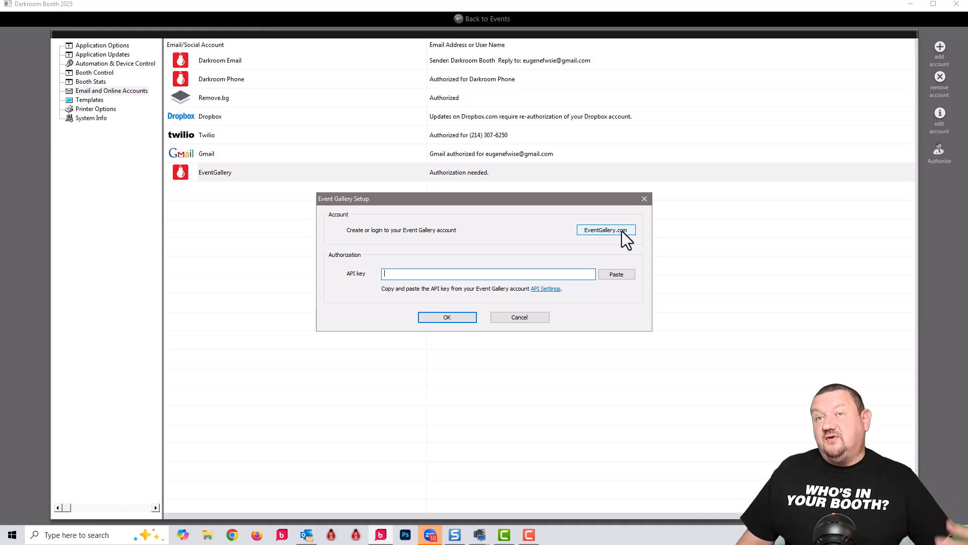
# Open EventGallery.com from the setup dialog and copy the account's API key.
pyautogui.click(606, 230)
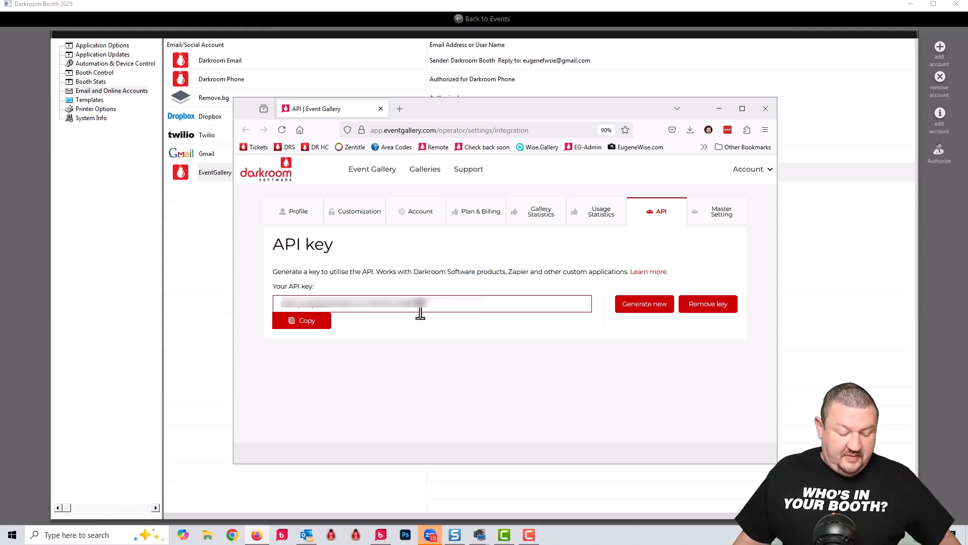
pyautogui.click(301, 321)
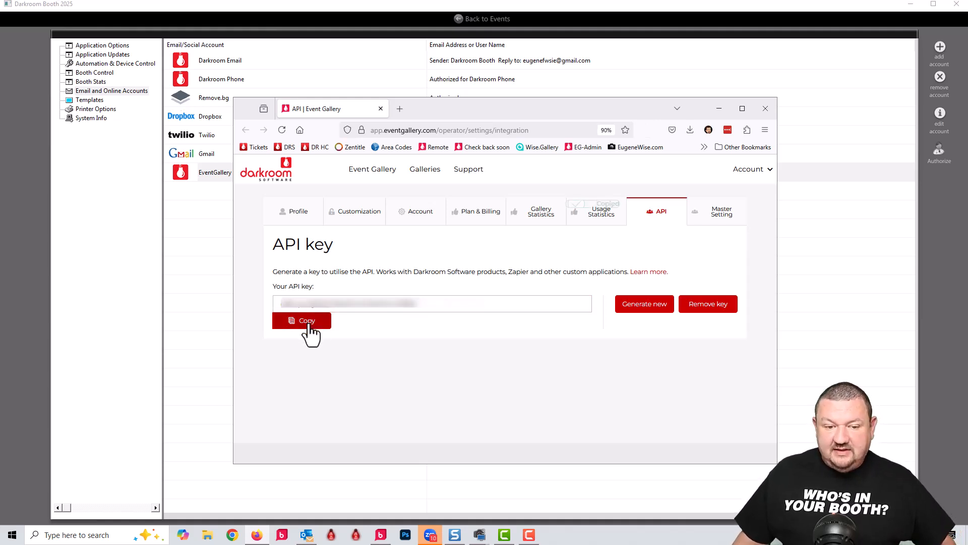
pyautogui.click(302, 320)
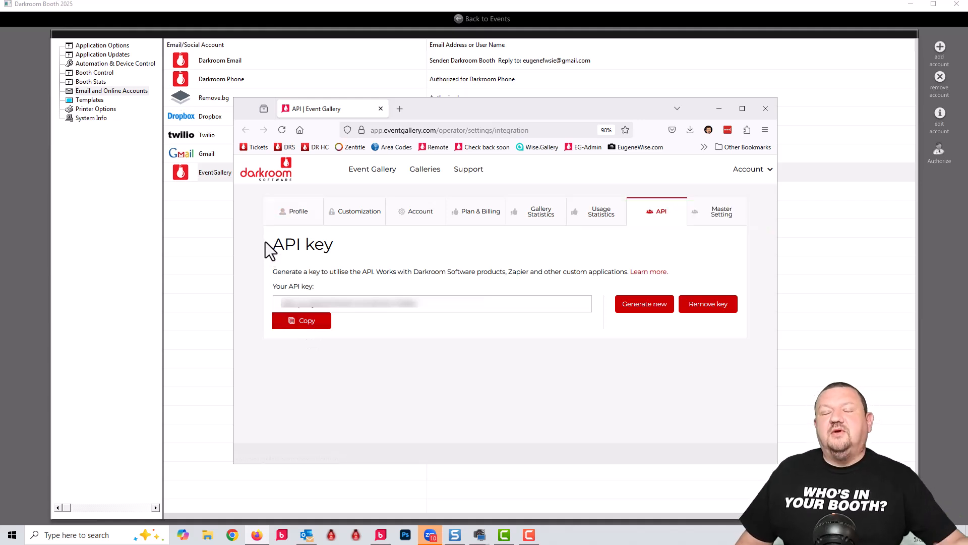
pyautogui.moveTo(717, 51)
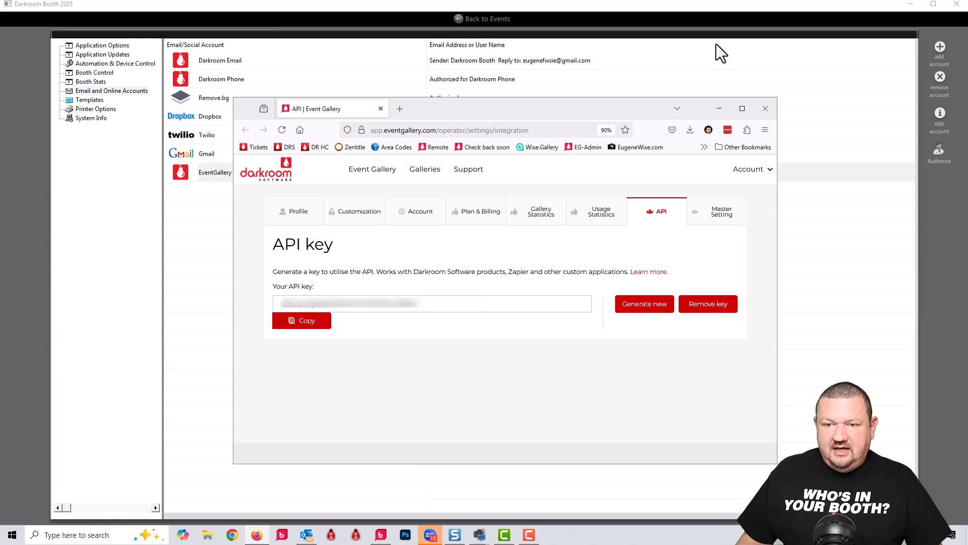
pyautogui.moveTo(758, 178)
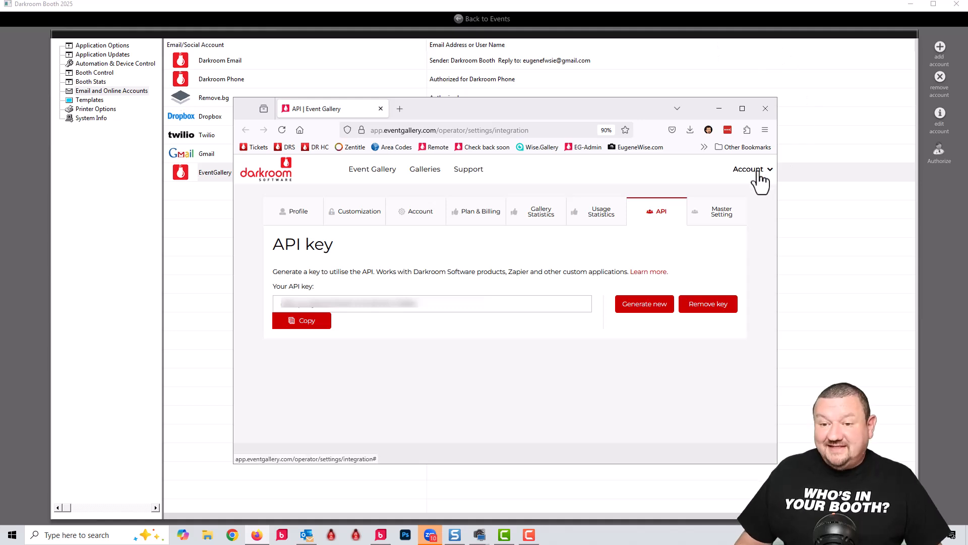
pyautogui.click(748, 169)
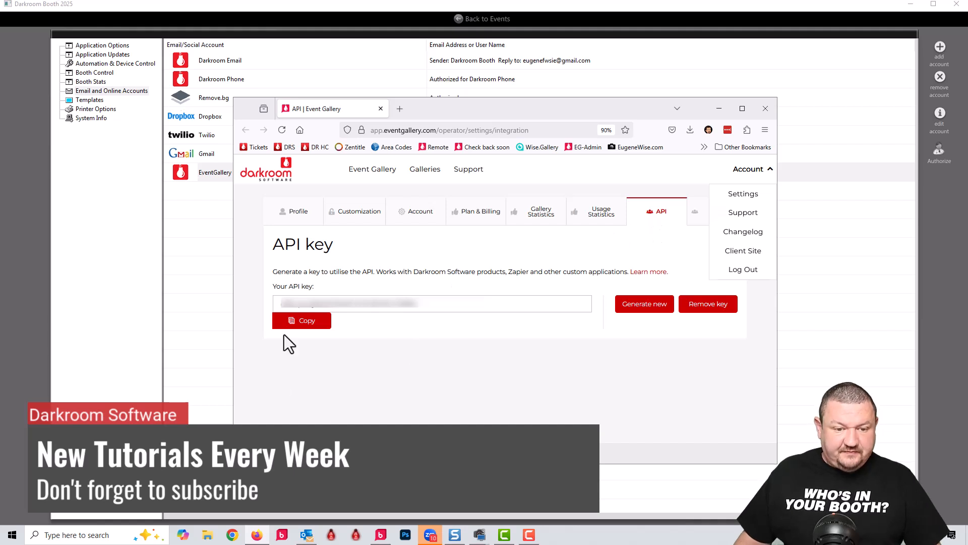
pyautogui.click(301, 320)
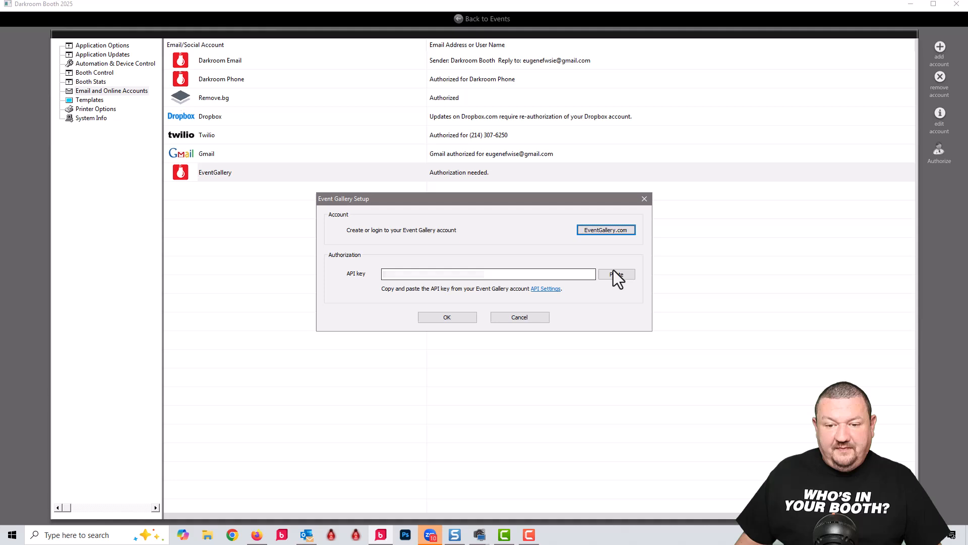
# Paste the API key, confirm the authorization, and return to AI Demo Vert's settings.
pyautogui.click(617, 274)
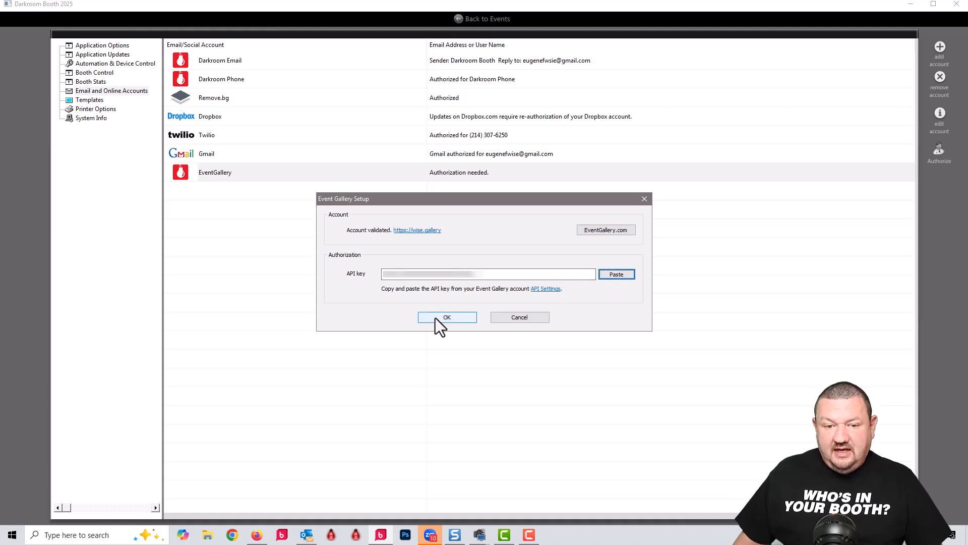
pyautogui.click(447, 318)
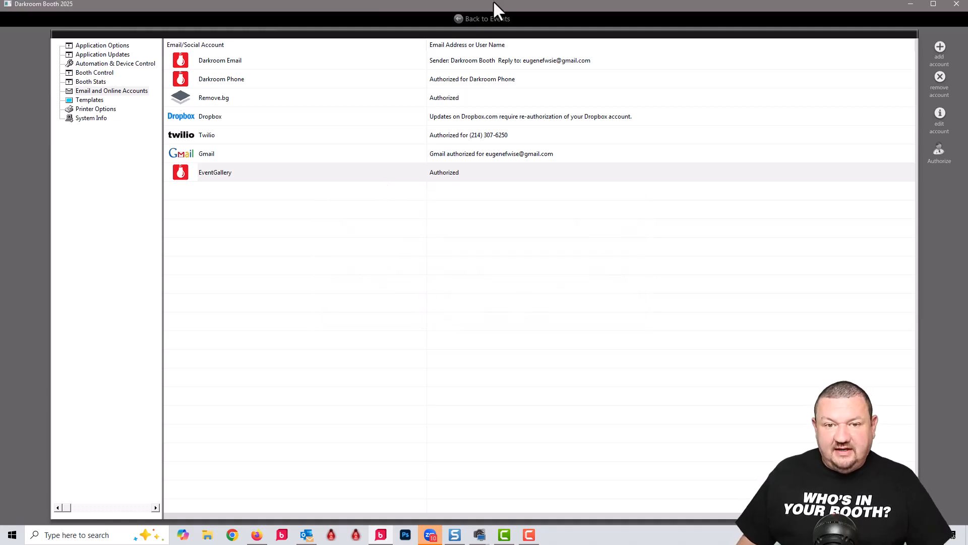
pyautogui.click(482, 18)
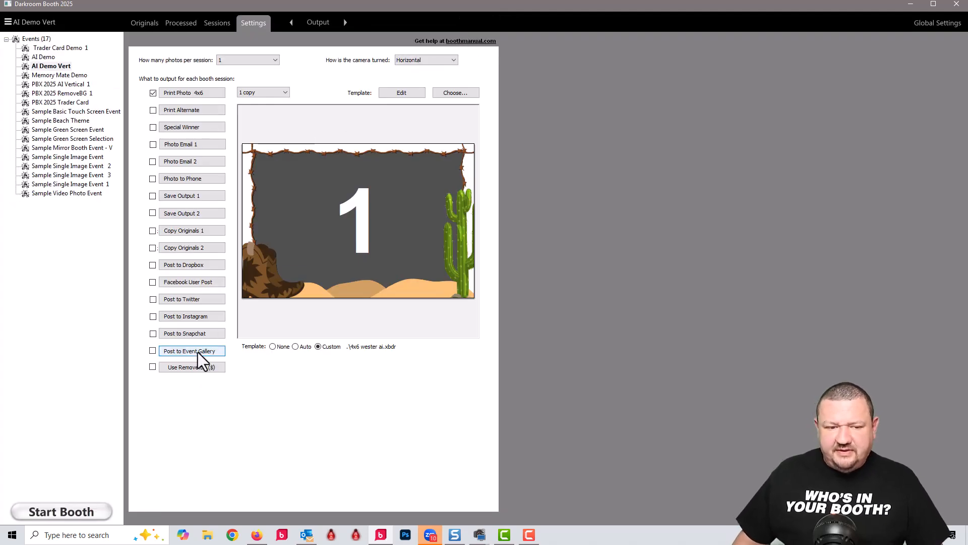
# In Event Gallery posting options, keep the custom date, get the gallery link, keep Full Size.
pyautogui.click(191, 350)
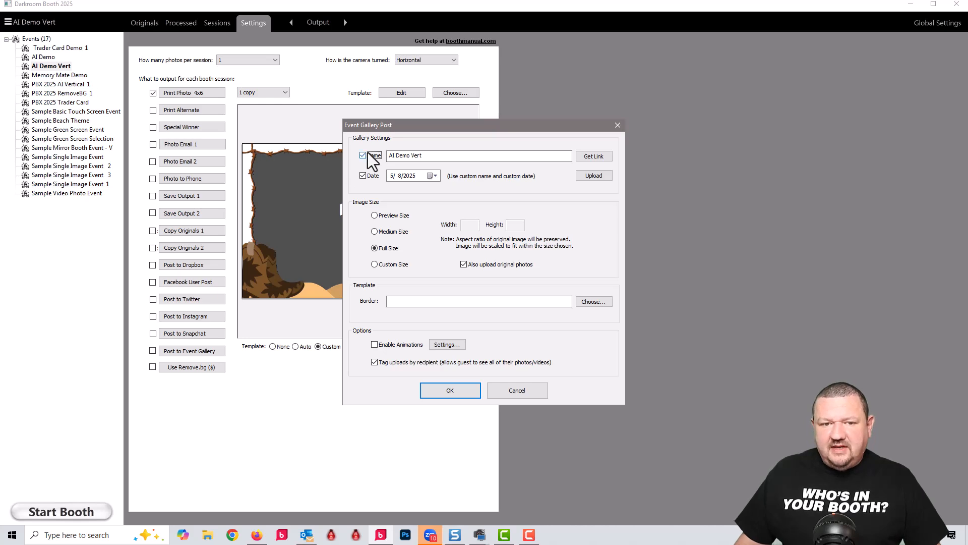
pyautogui.click(362, 175)
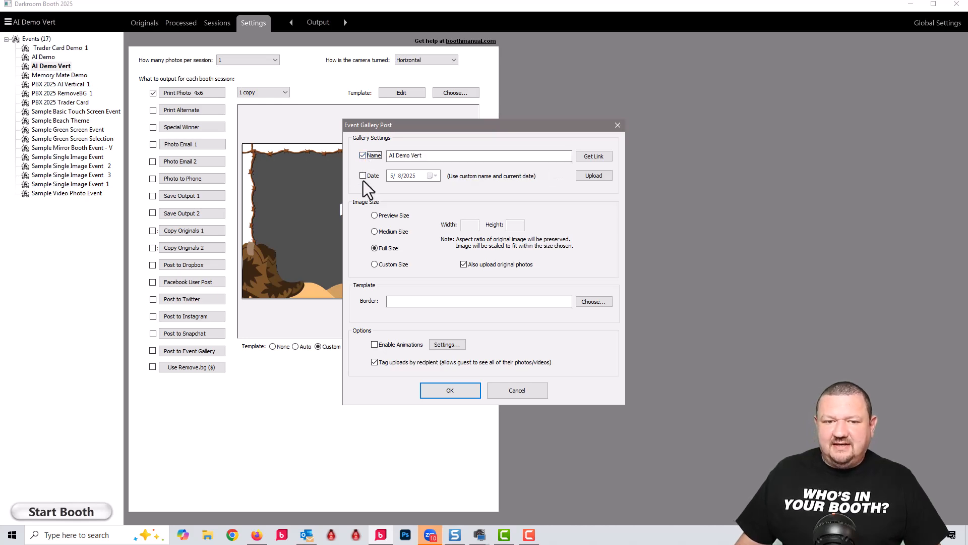
pyautogui.click(363, 175)
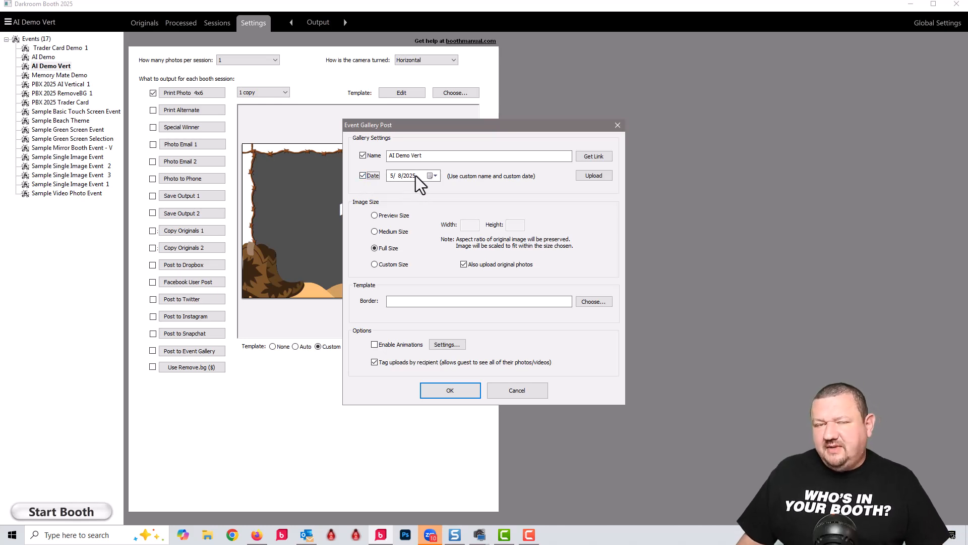
pyautogui.moveTo(388, 206)
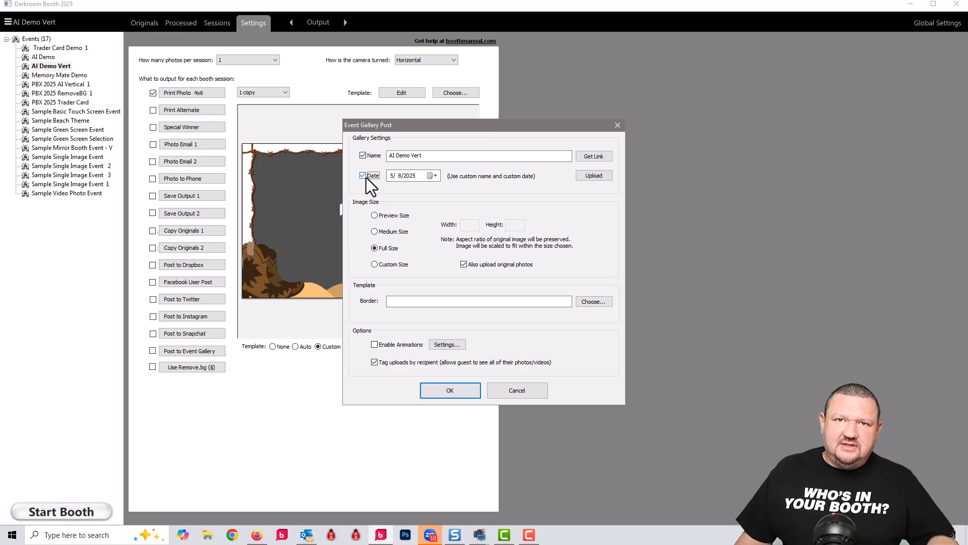
pyautogui.click(362, 175)
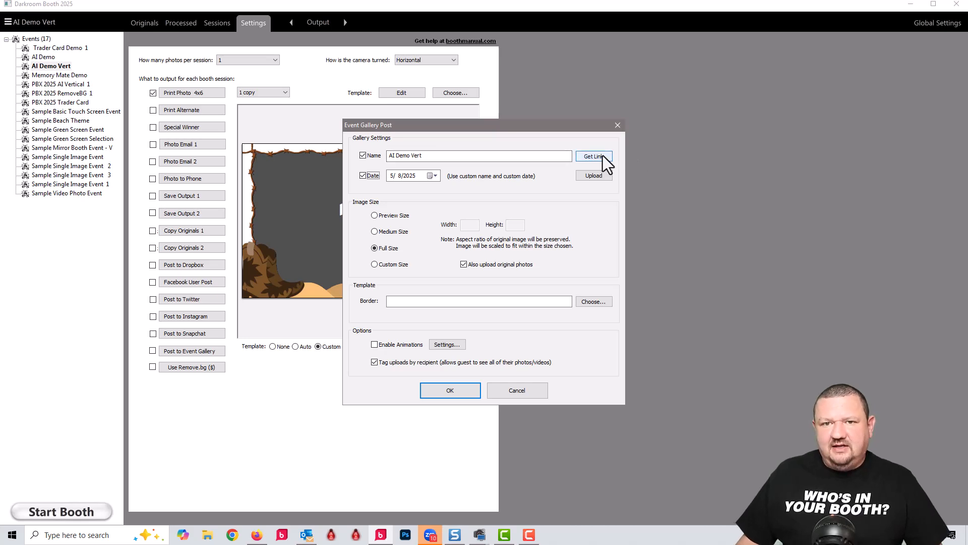
pyautogui.click(594, 155)
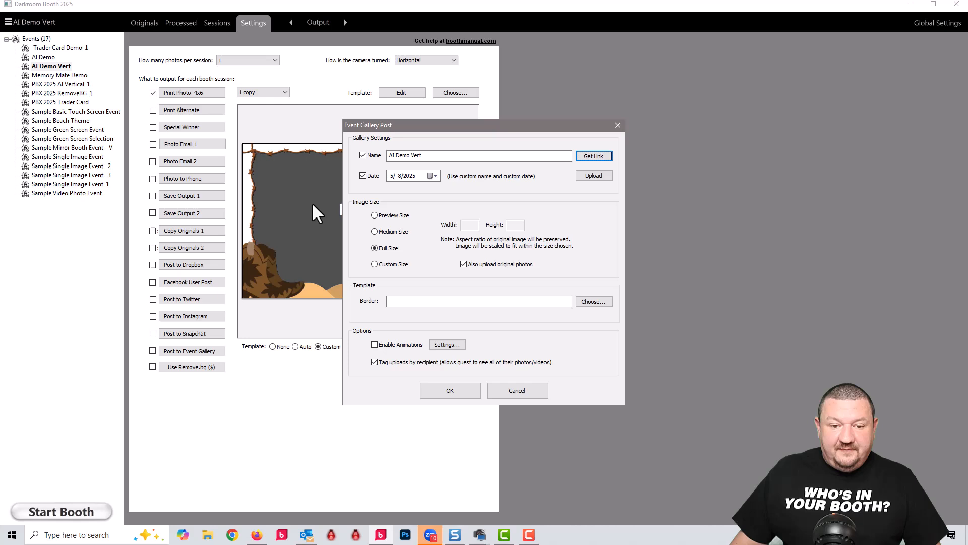
pyautogui.moveTo(370, 248)
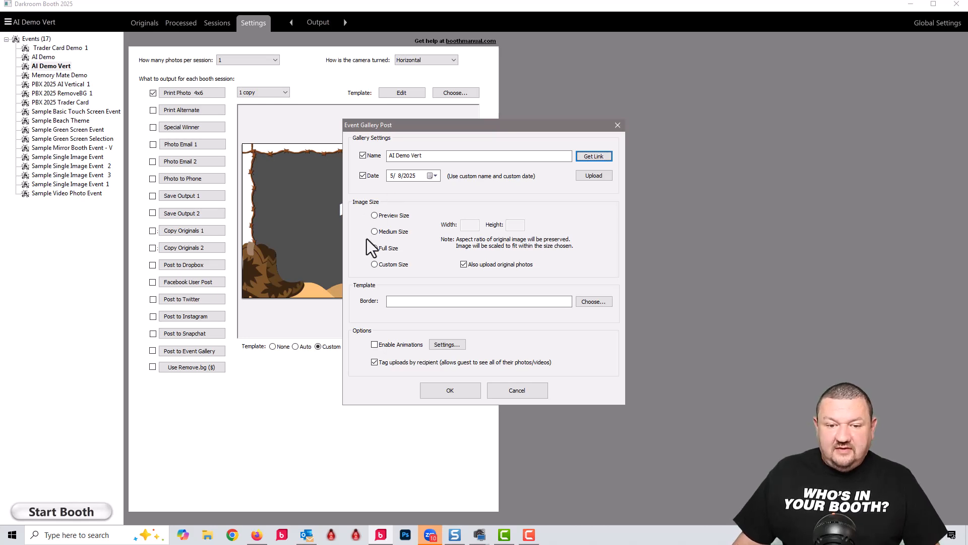
pyautogui.click(374, 248)
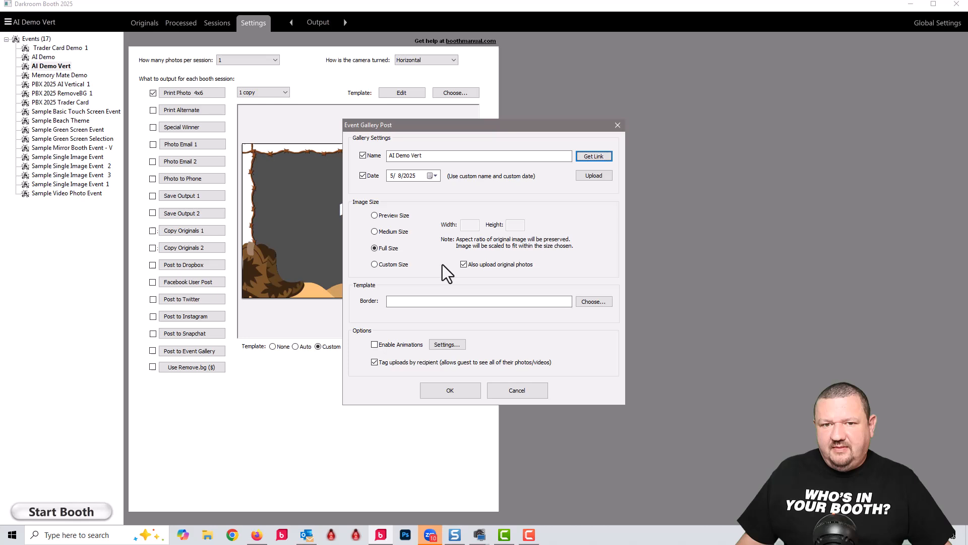
pyautogui.moveTo(406, 279)
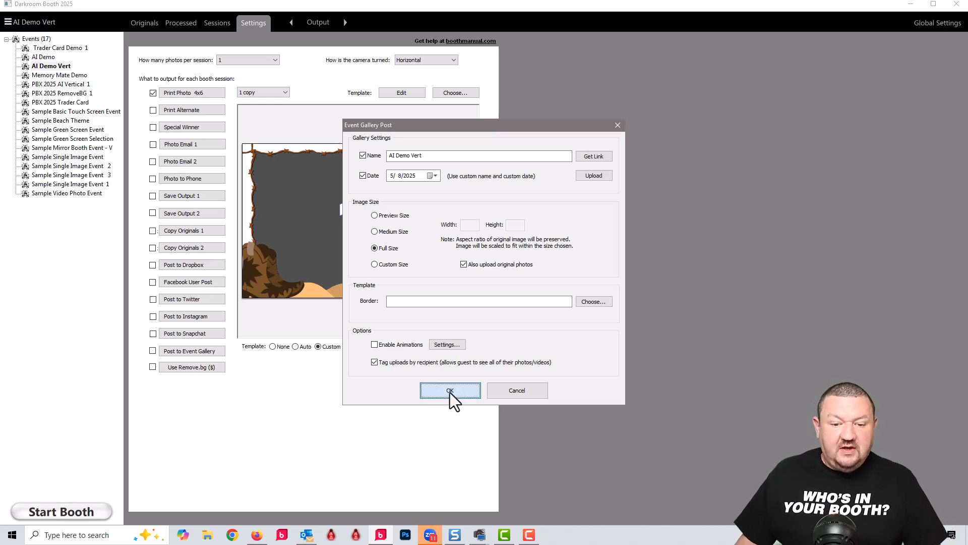
# Save the Event Gallery posting options so posting is enabled for AI Demo Vert.
pyautogui.click(450, 390)
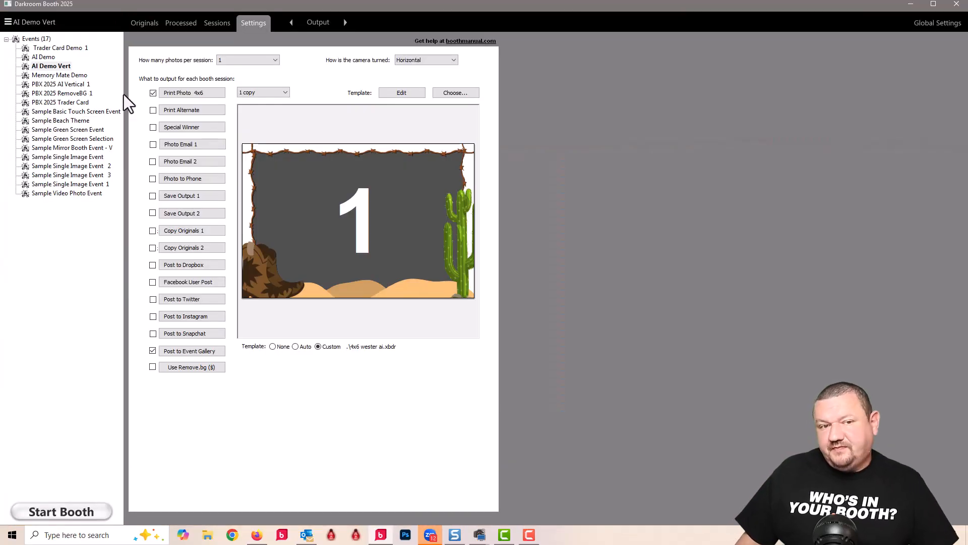
pyautogui.moveTo(132, 89)
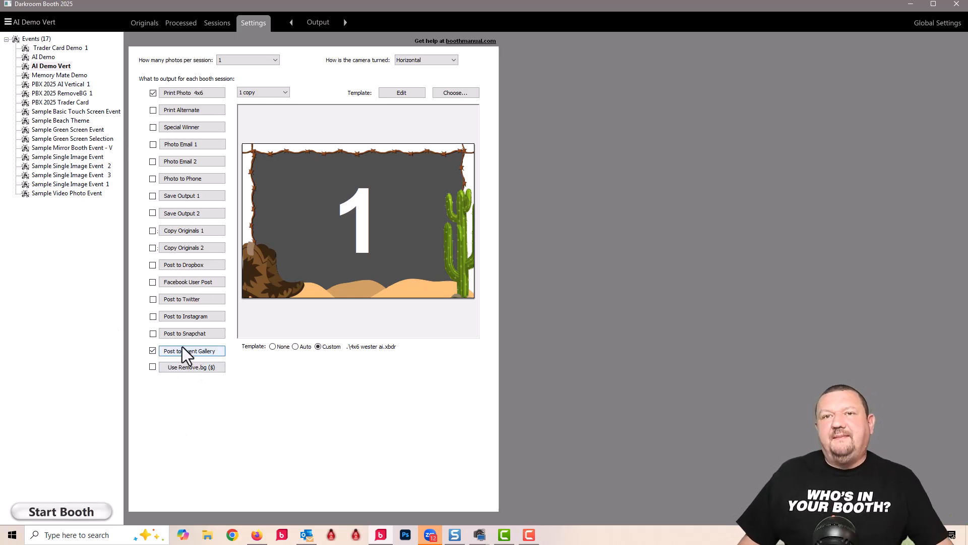
pyautogui.moveTo(172, 31)
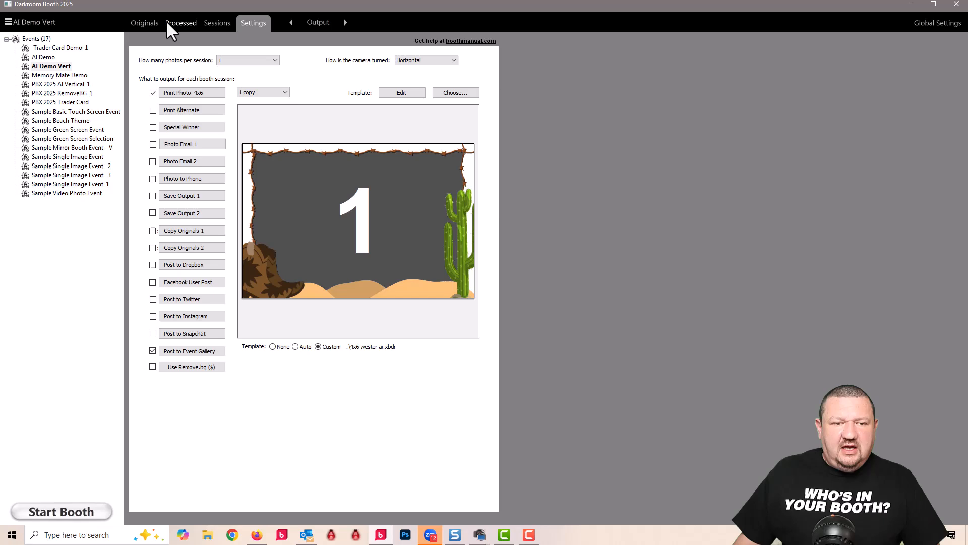
pyautogui.moveTo(194, 34)
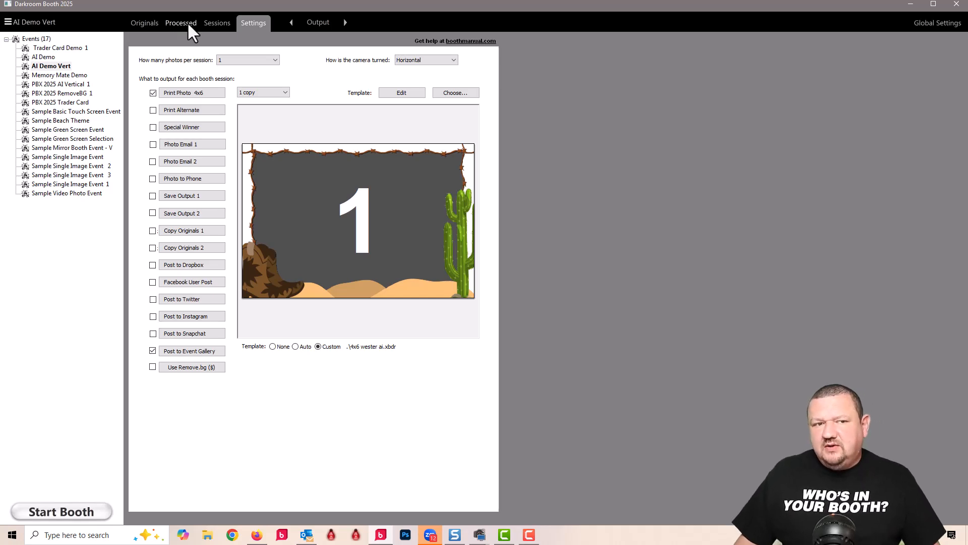
# Show the Processed images and open the copy-to-folder Digital Delivery options.
pyautogui.click(181, 22)
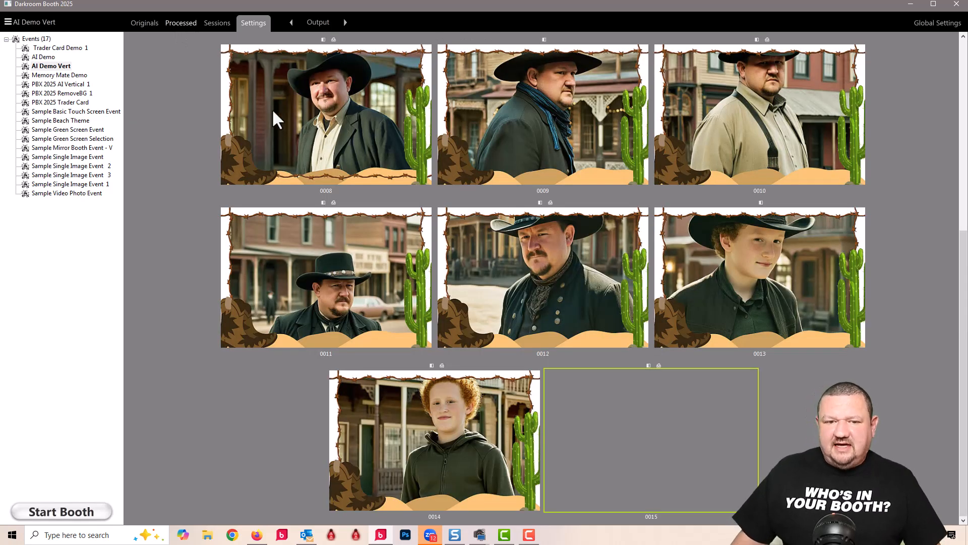
pyautogui.moveTo(276, 93)
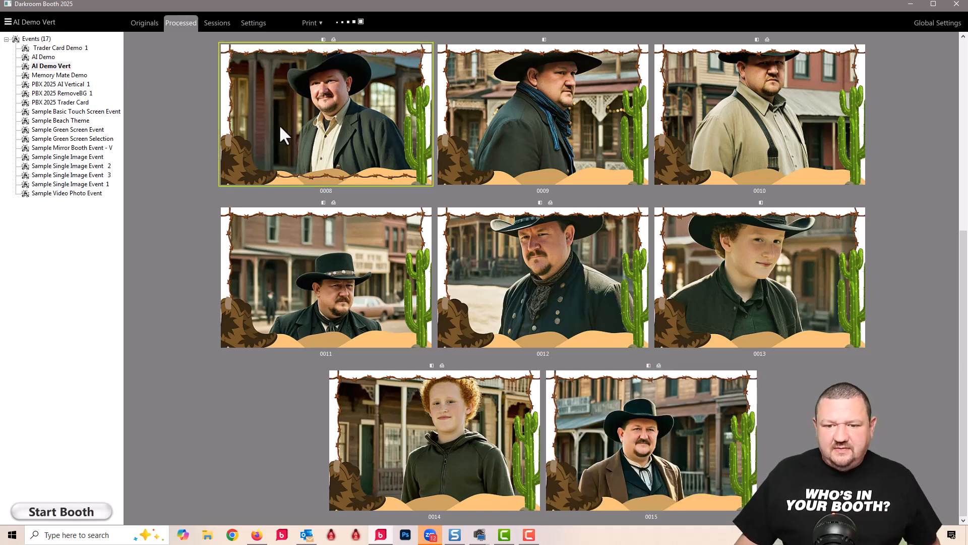
pyautogui.moveTo(639, 459)
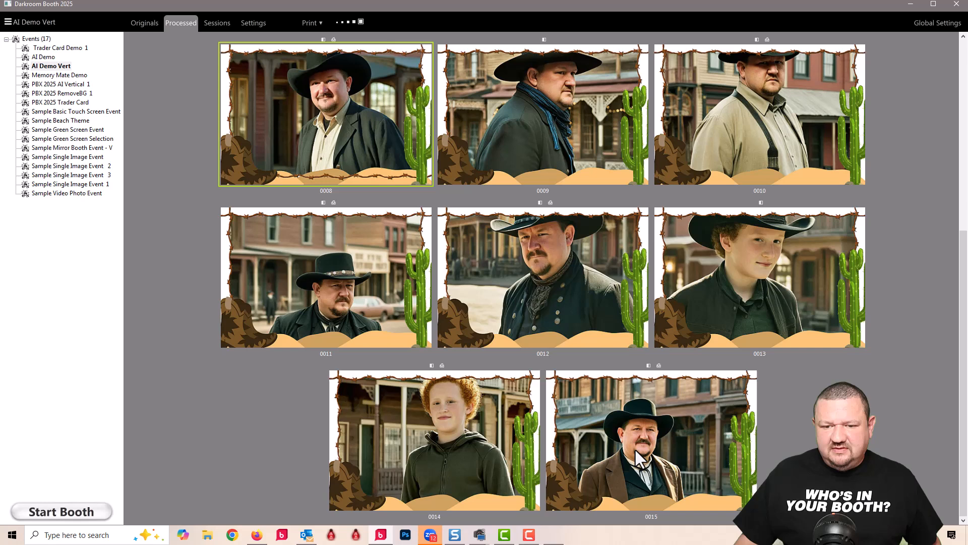
pyautogui.moveTo(723, 344)
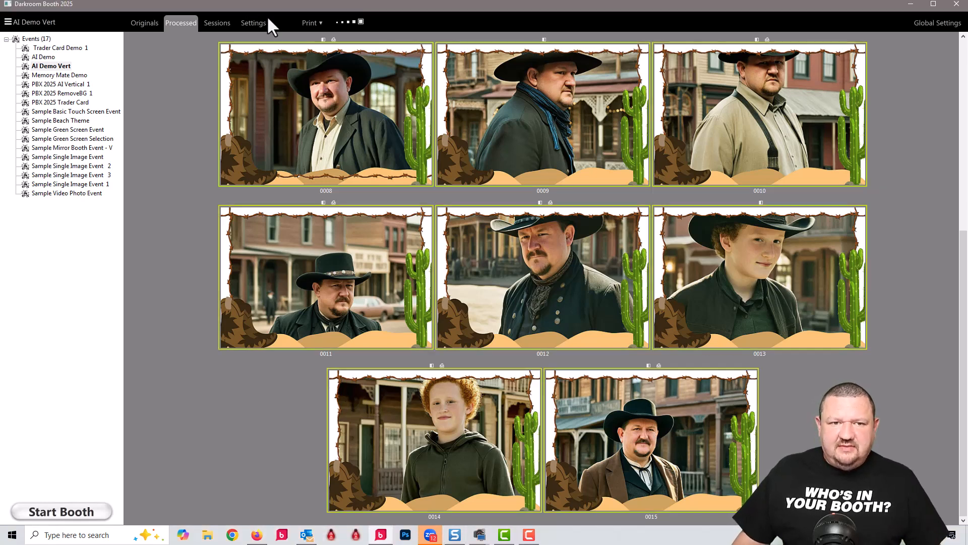
pyautogui.click(311, 22)
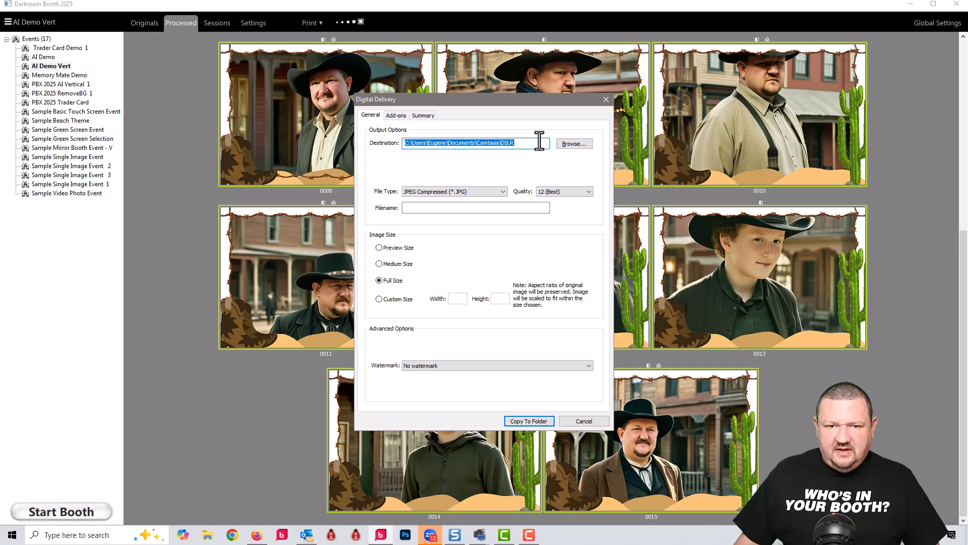
# Create a Desktop folder named 'upload' and copy the eight processed images into it.
pyautogui.click(574, 144)
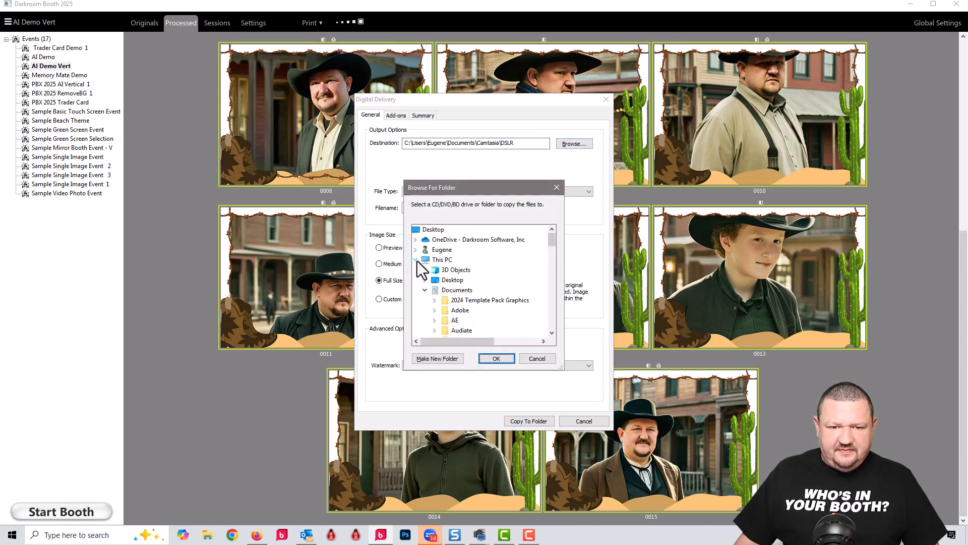
pyautogui.click(416, 259)
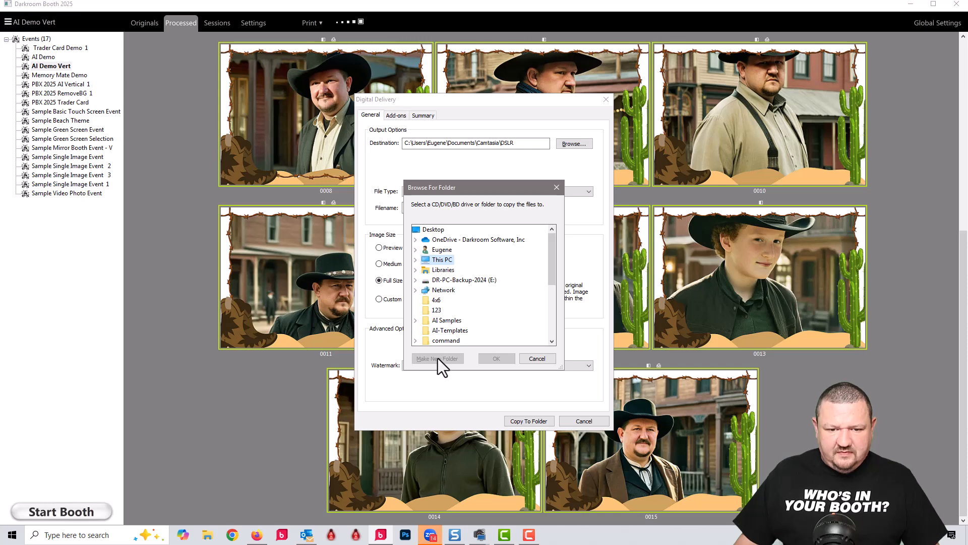
pyautogui.scroll(-3)
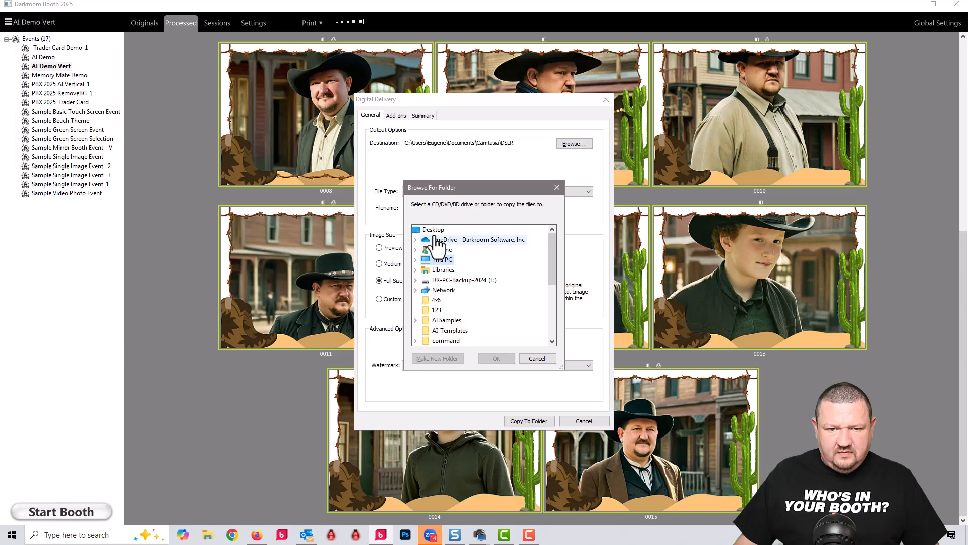
pyautogui.click(437, 358)
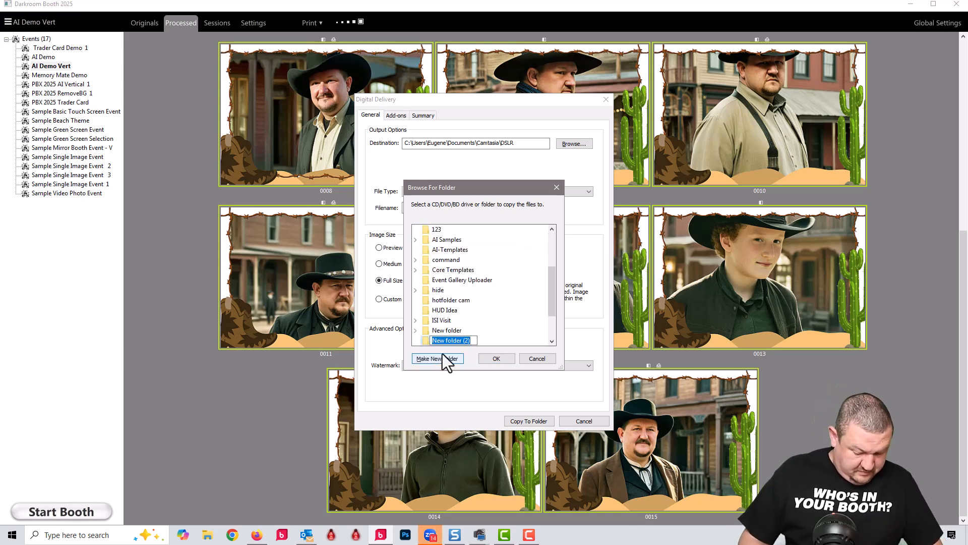
pyautogui.write('upload')
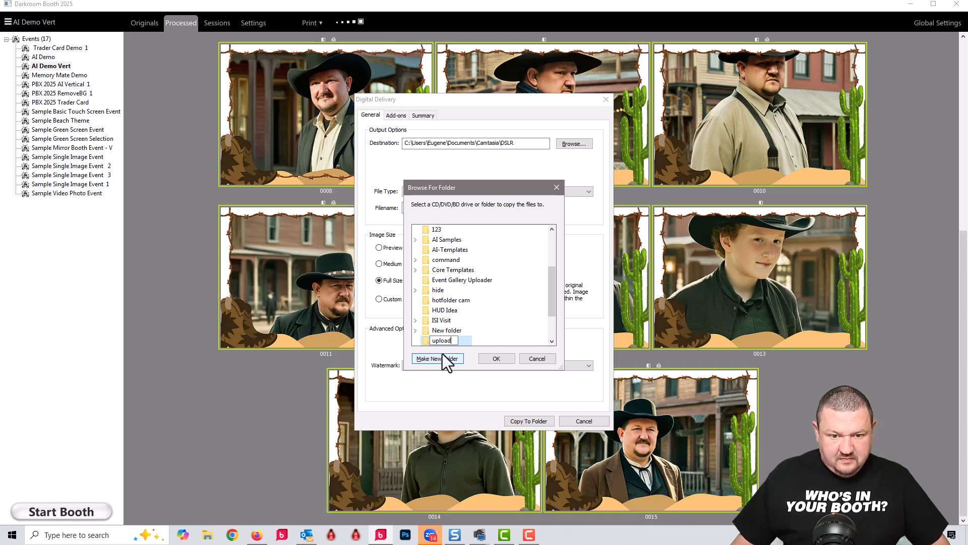
pyautogui.click(437, 358)
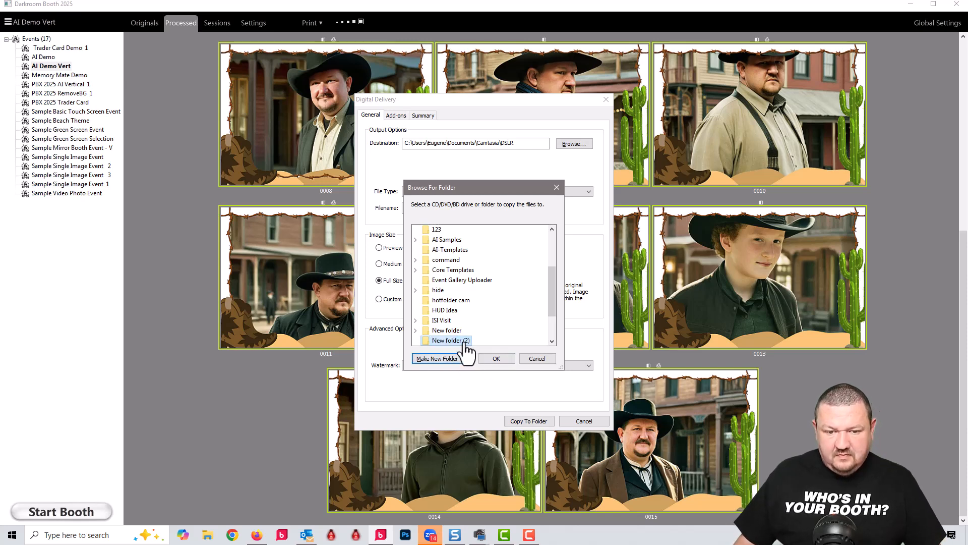
pyautogui.click(496, 358)
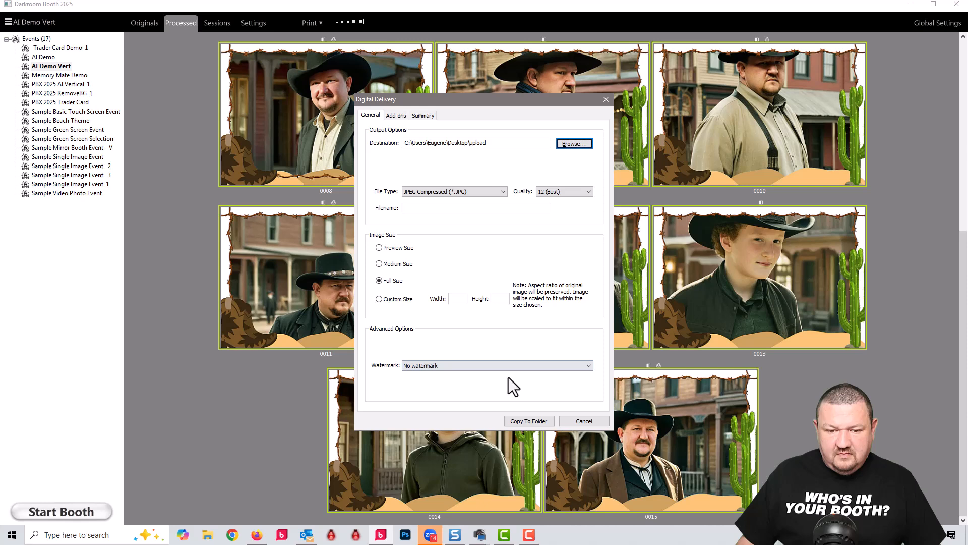
pyautogui.click(529, 420)
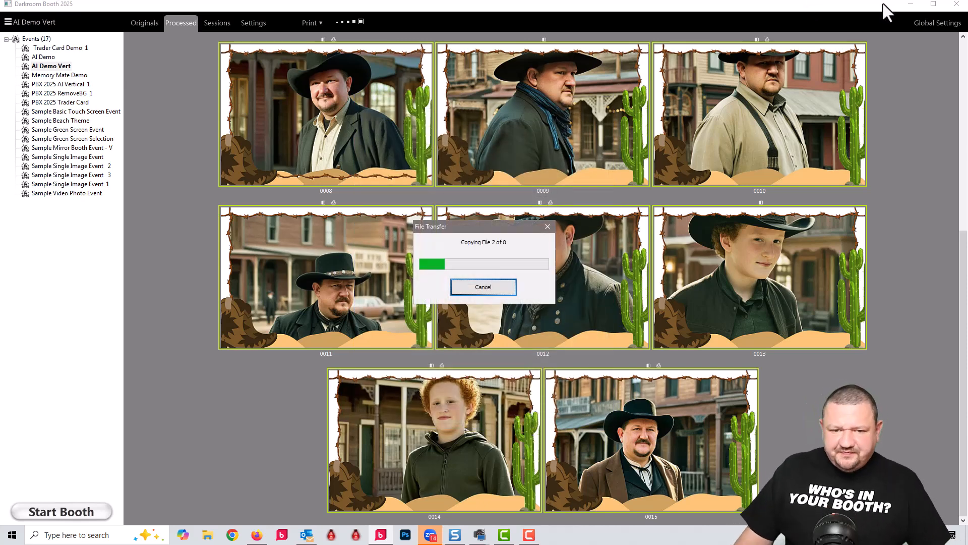
pyautogui.moveTo(860, 29)
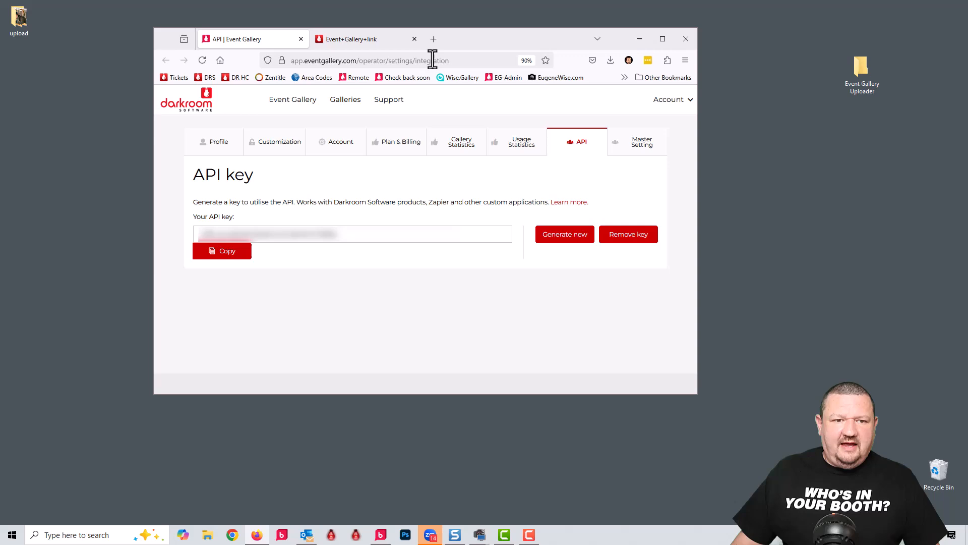
# Start a new gallery from Galleries, entering name EG Demo 5-08-25 and date 2025-05-08.
pyautogui.click(292, 99)
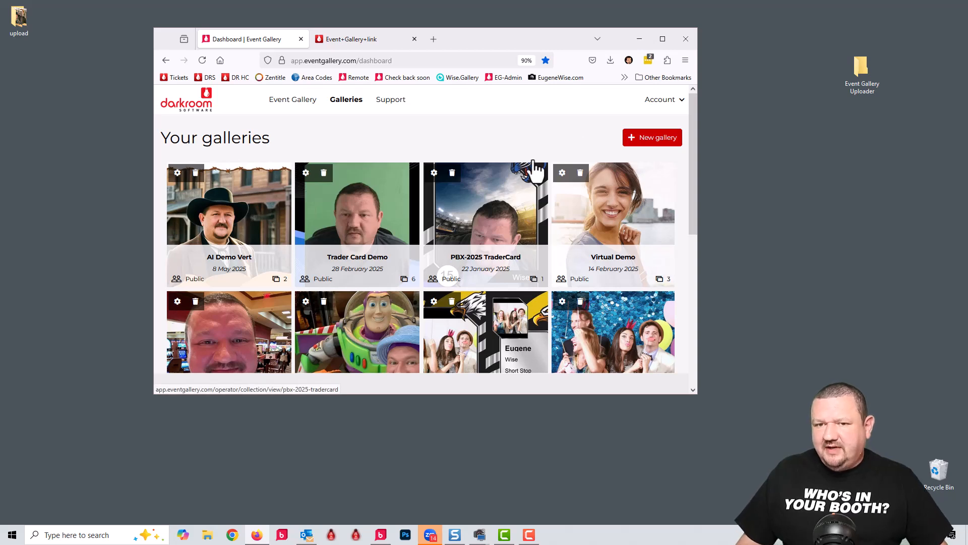
pyautogui.click(652, 137)
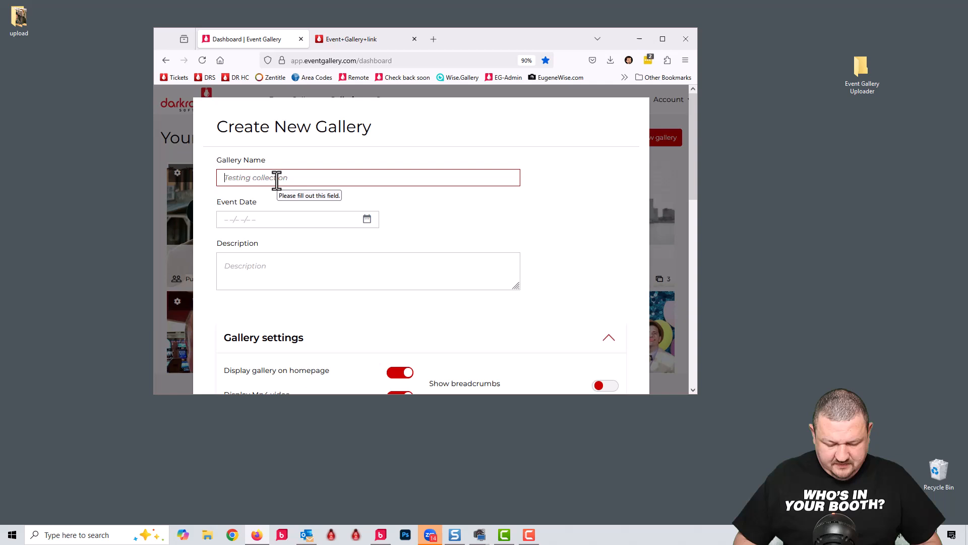
pyautogui.write('EG Demo 5-08-25')
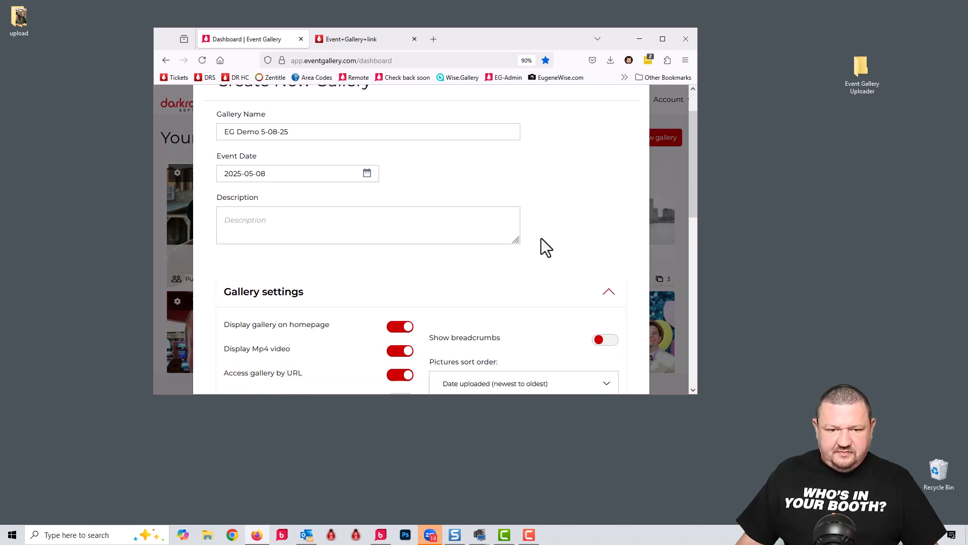
pyautogui.scroll(-3)
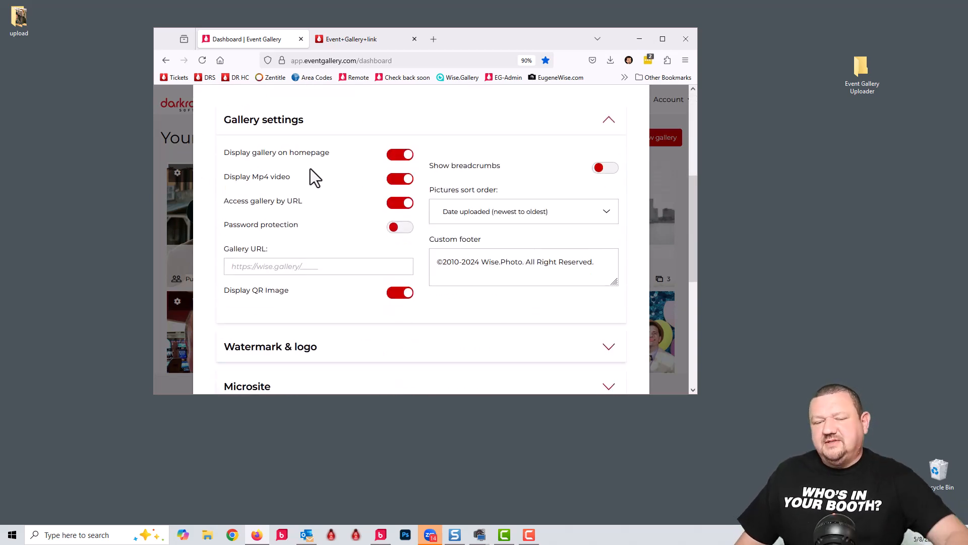
pyautogui.moveTo(368, 170)
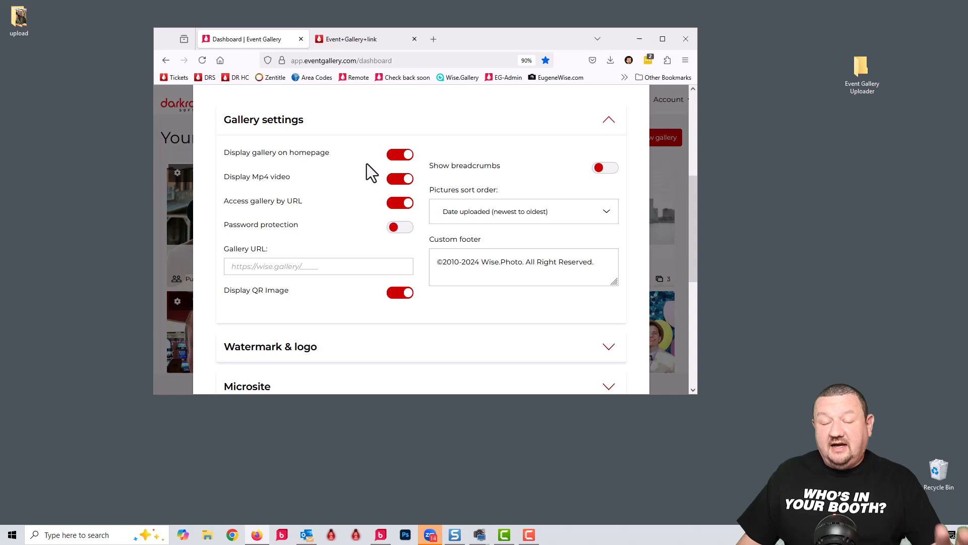
pyautogui.scroll(-3)
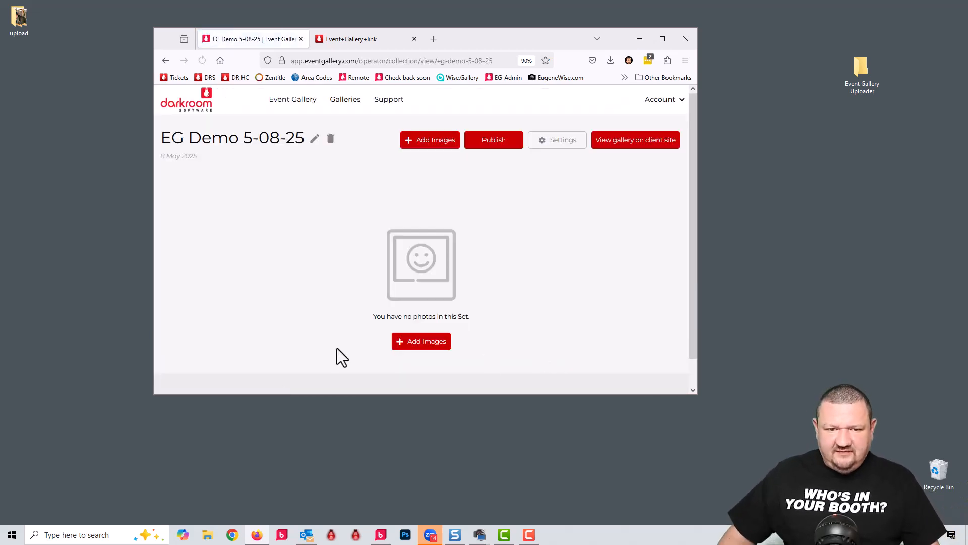
pyautogui.moveTo(432, 355)
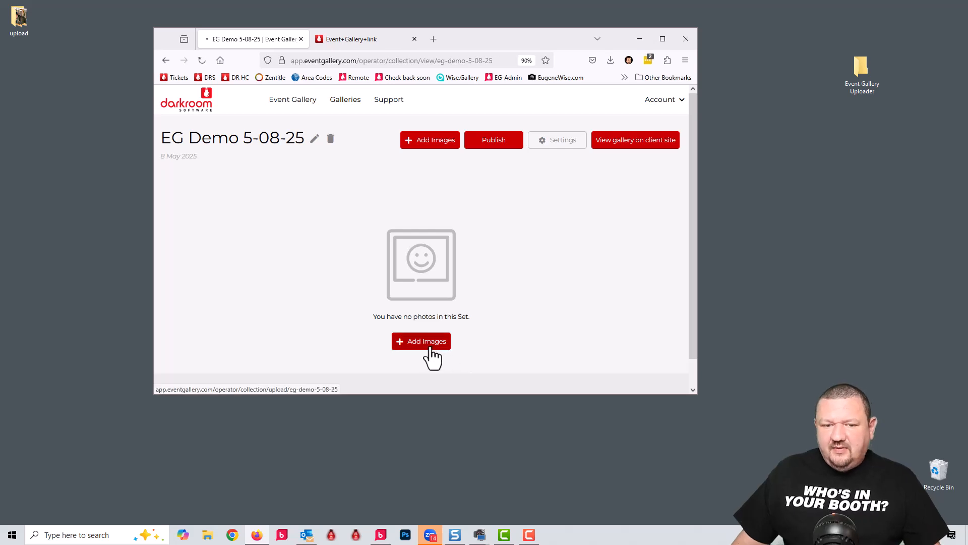
# Add the eight JPGs from the upload folder to EG Demo 5-08-25, complete, and publish.
pyautogui.click(421, 341)
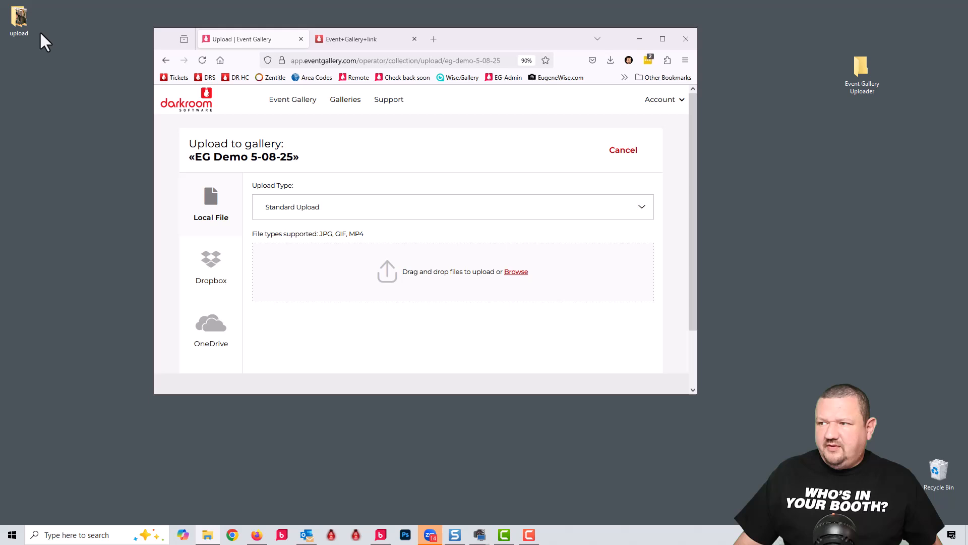
pyautogui.doubleClick(19, 17)
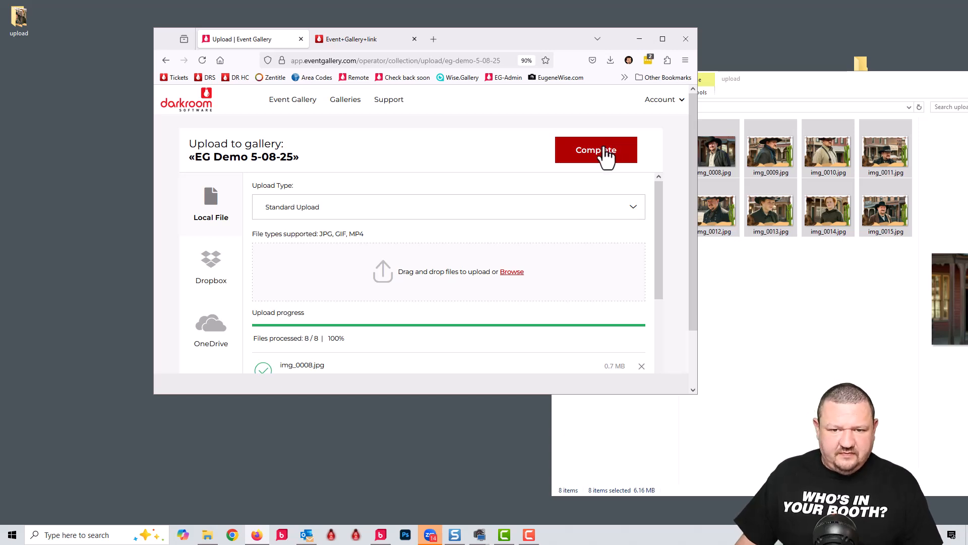
pyautogui.moveTo(592, 180)
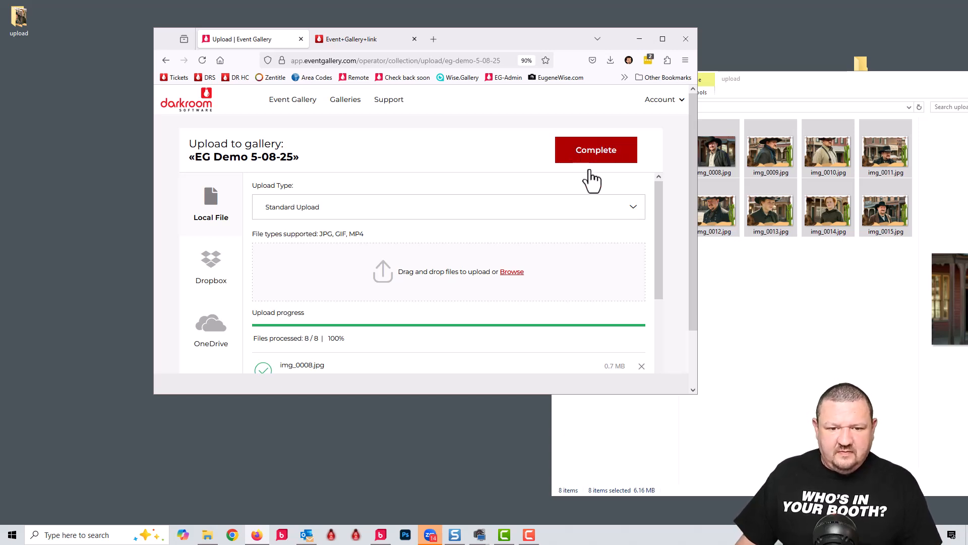
pyautogui.scroll(-3)
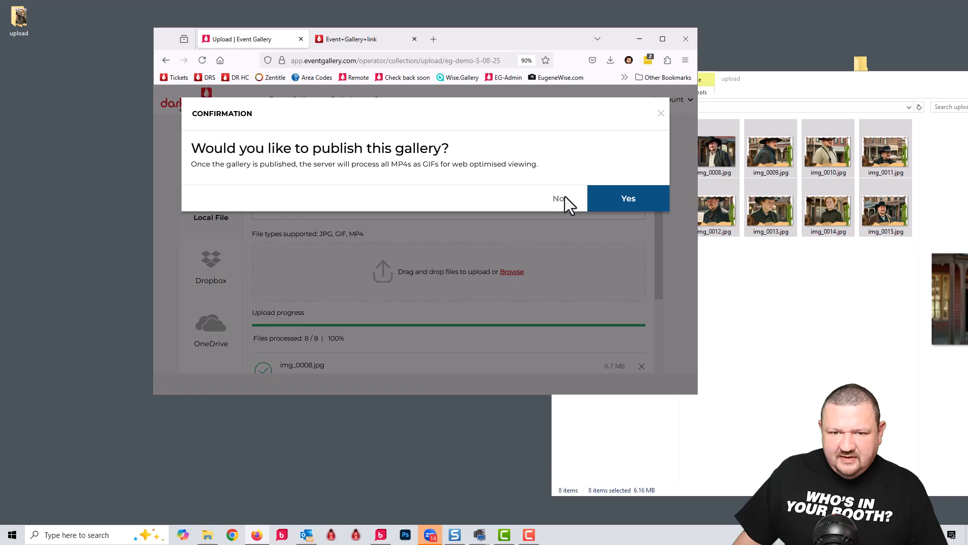
pyautogui.click(628, 198)
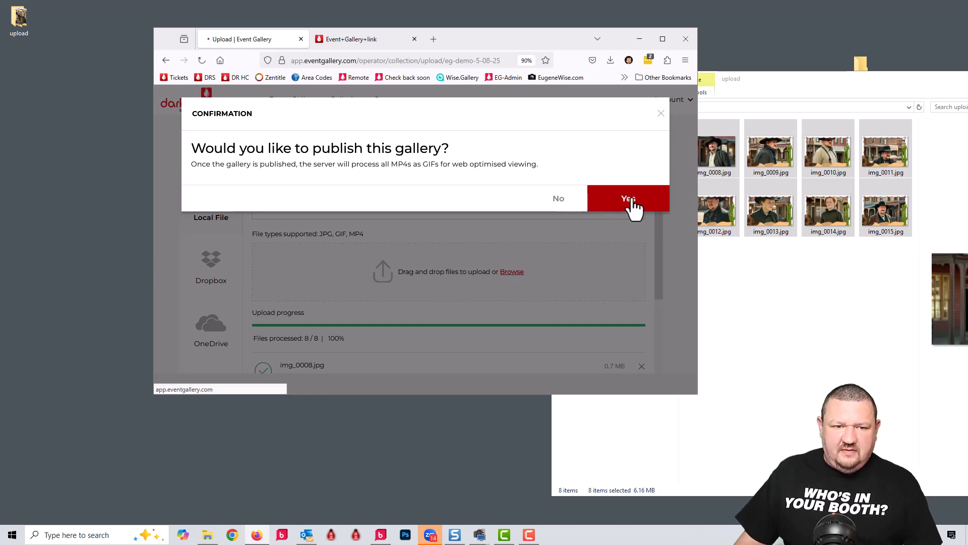
pyautogui.click(628, 198)
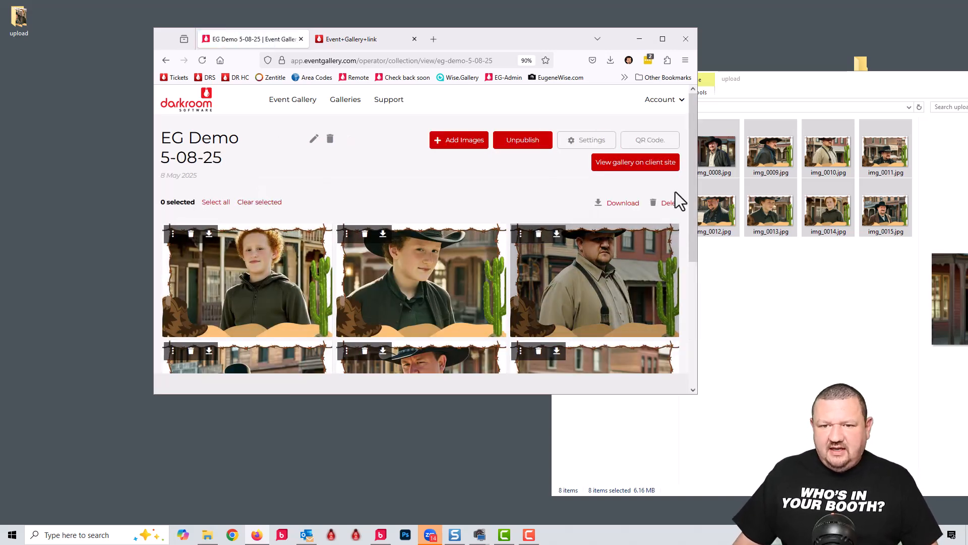
# View EG Demo 5-08-25 on the public client site, select its link, then close the browser.
pyautogui.click(635, 162)
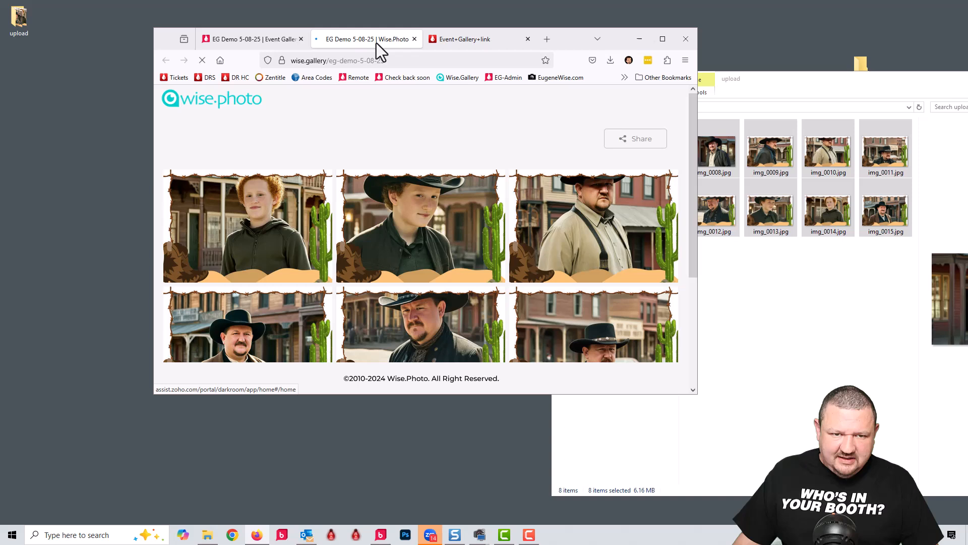
pyautogui.click(337, 60)
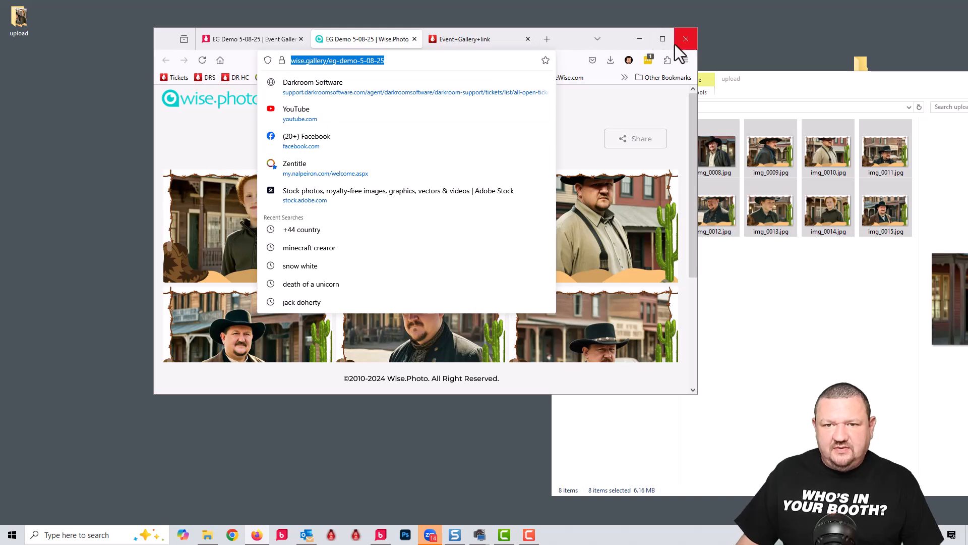
pyautogui.click(660, 38)
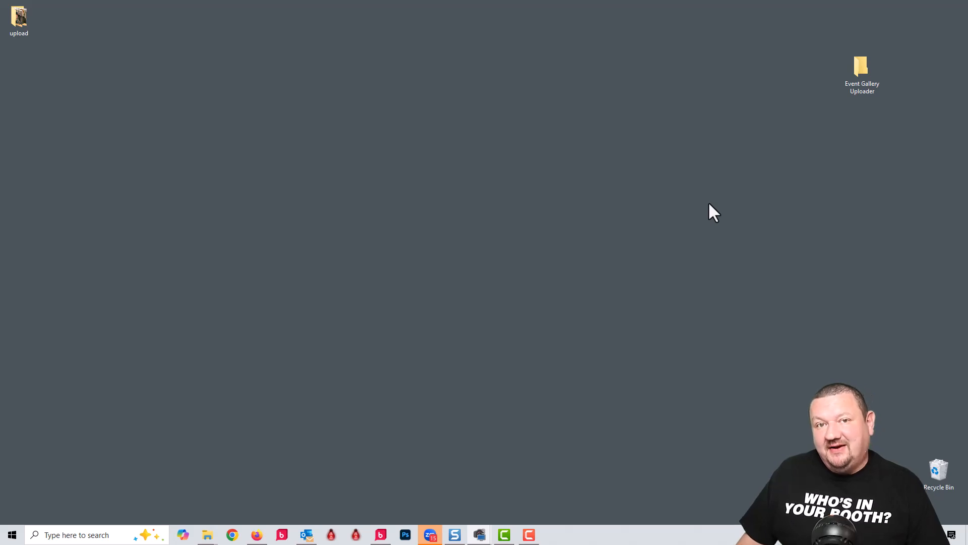
pyautogui.moveTo(707, 209)
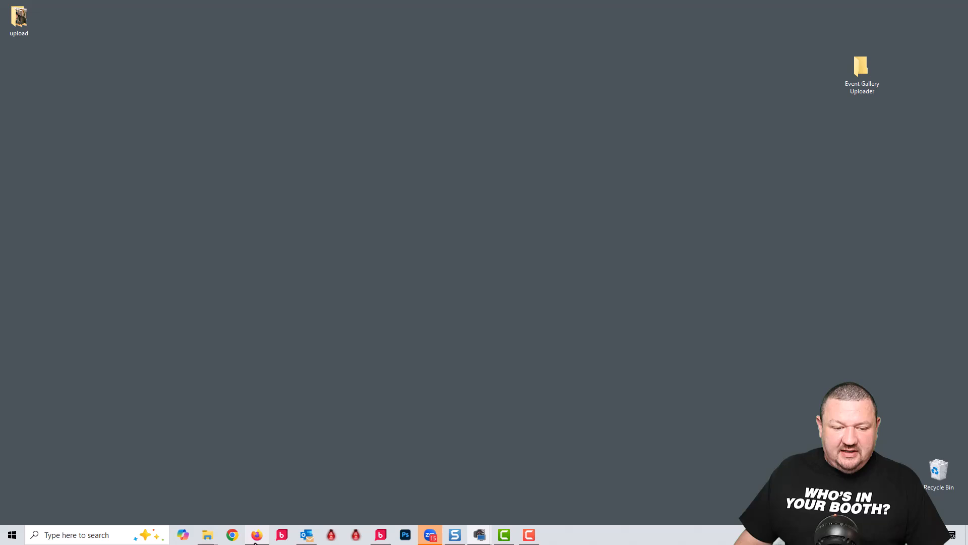
pyautogui.click(256, 535)
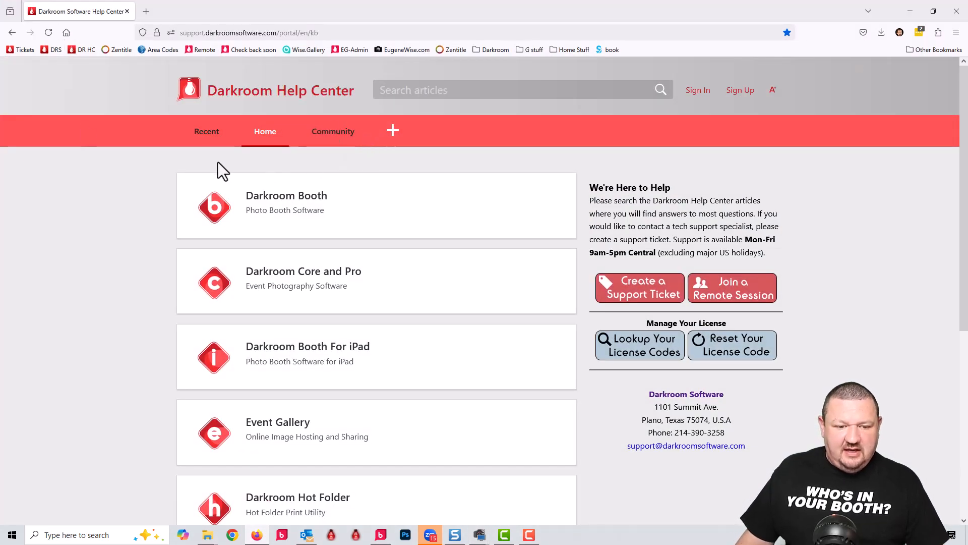
pyautogui.click(278, 422)
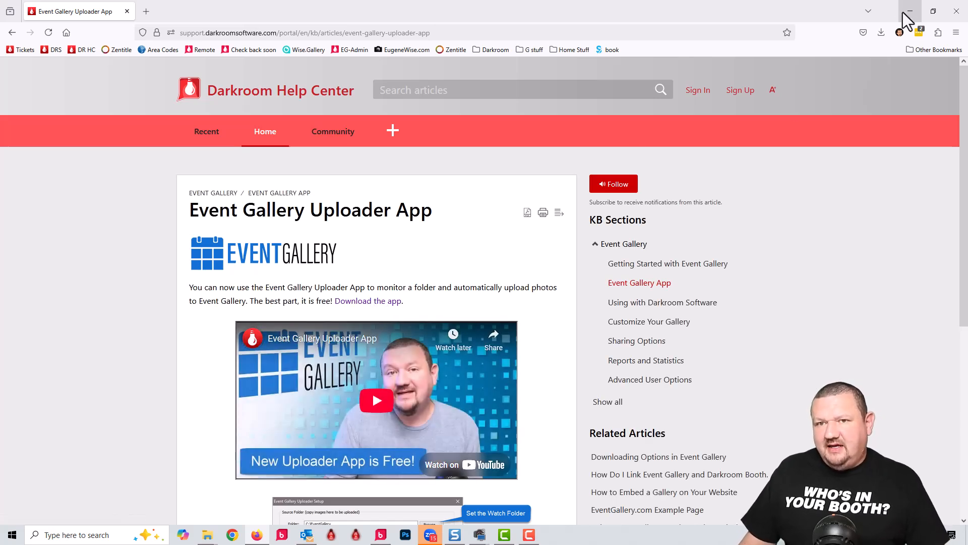
pyautogui.moveTo(915, 16)
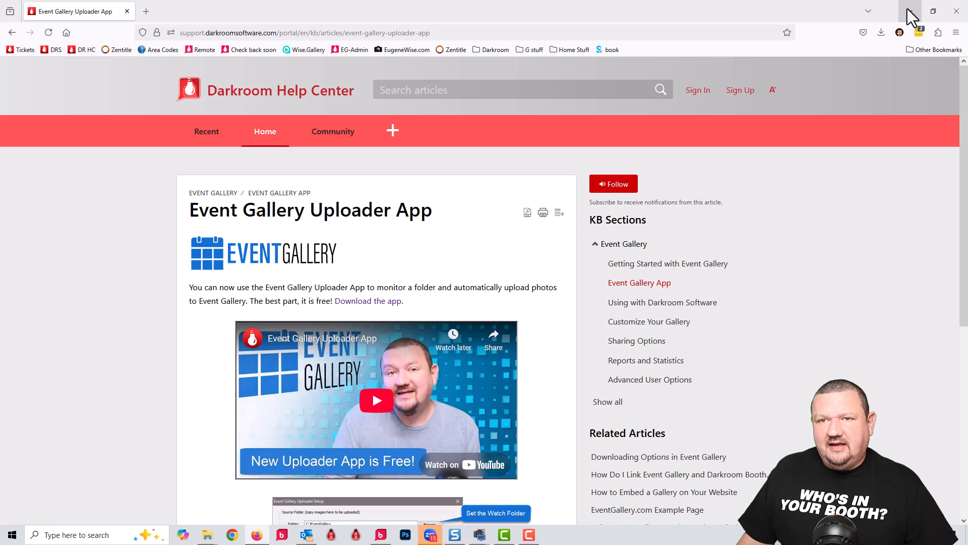
pyautogui.click(909, 11)
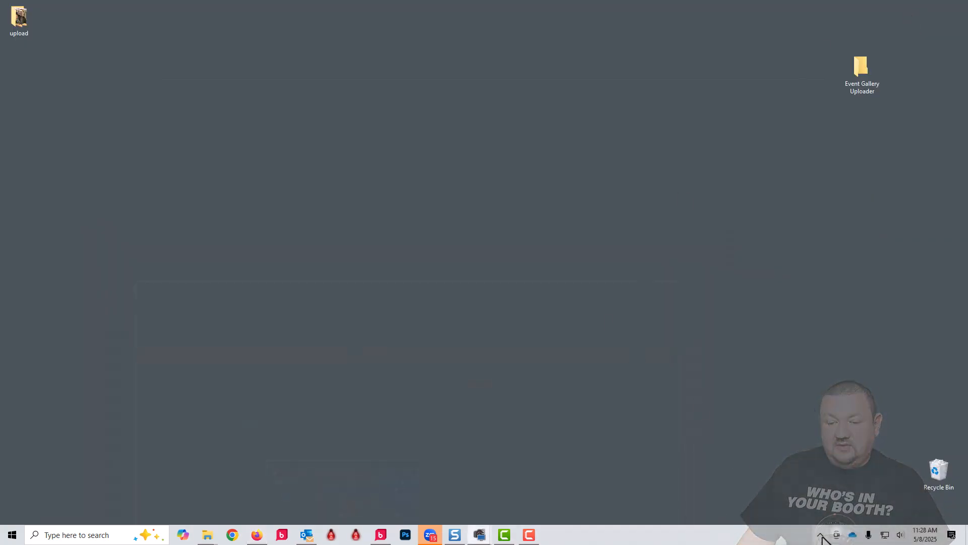
# Open Event Gallery Uploader's tray settings and select the gallery name EG Demo 5-8-25 B.
pyautogui.click(820, 534)
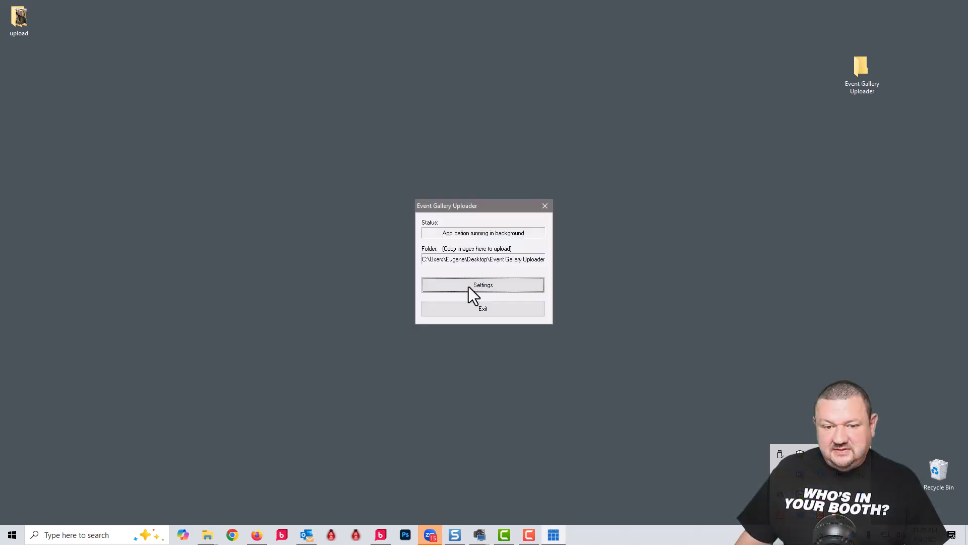
pyautogui.click(483, 285)
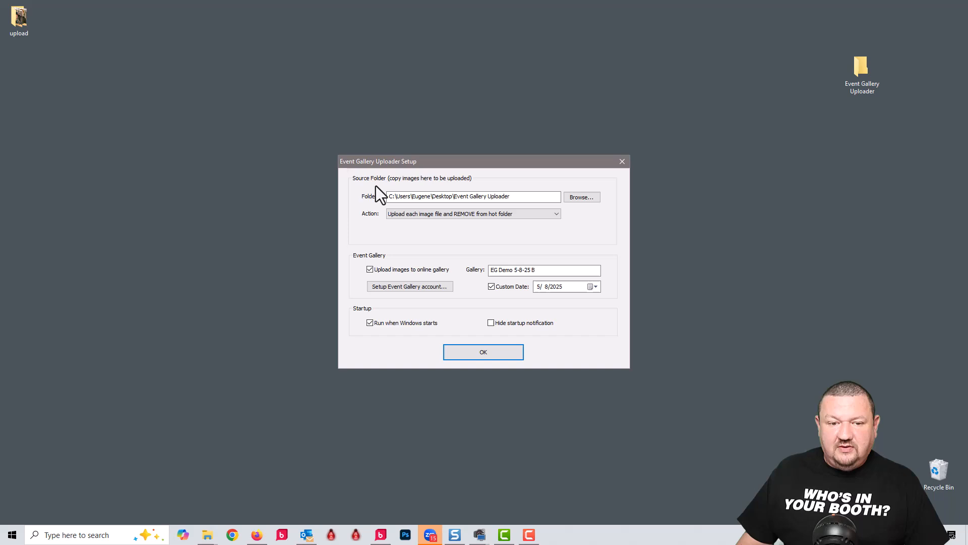
pyautogui.tripleClick(472, 196)
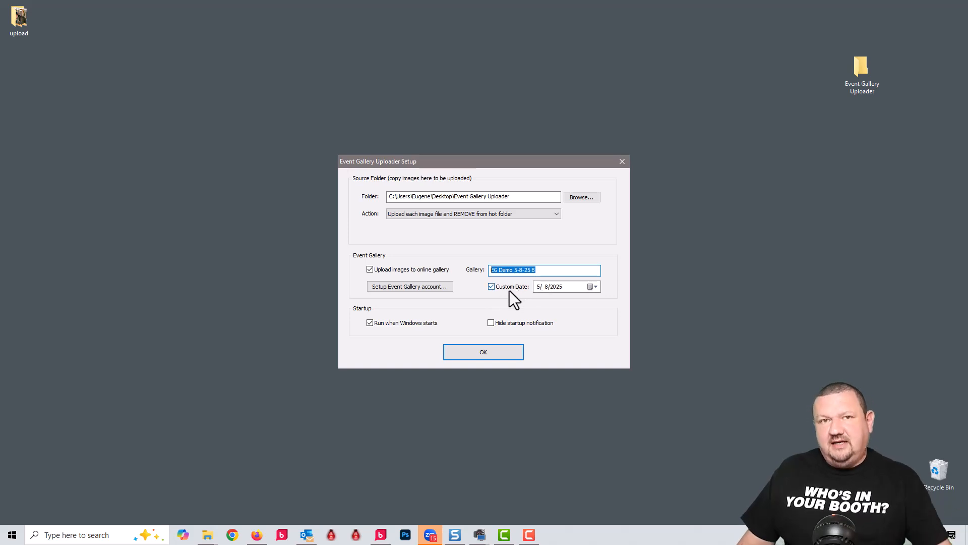
pyautogui.moveTo(504, 300)
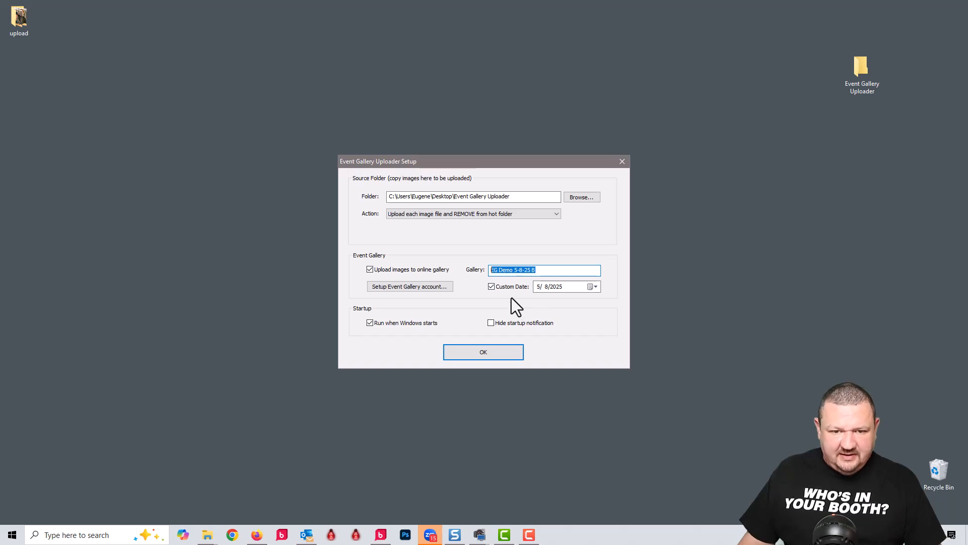
pyautogui.moveTo(373, 292)
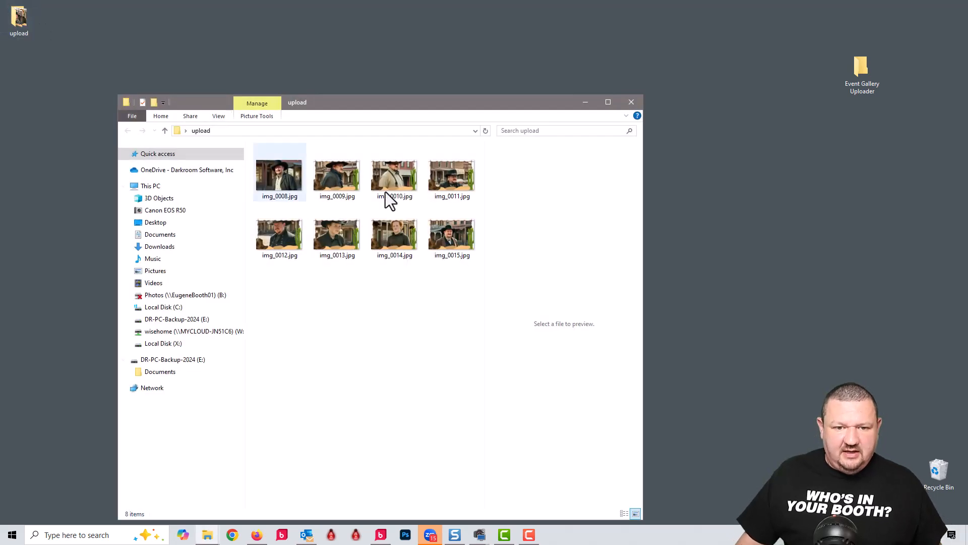
# Compare the upload folder photos with gallery EG Demo 5-8-25 B in Firefox, then close the folder.
pyautogui.click(336, 232)
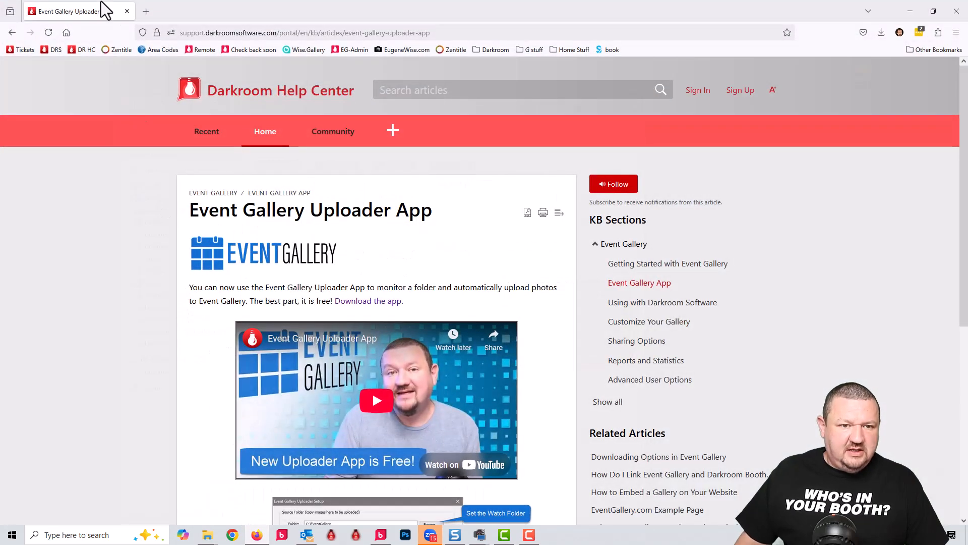
pyautogui.click(353, 50)
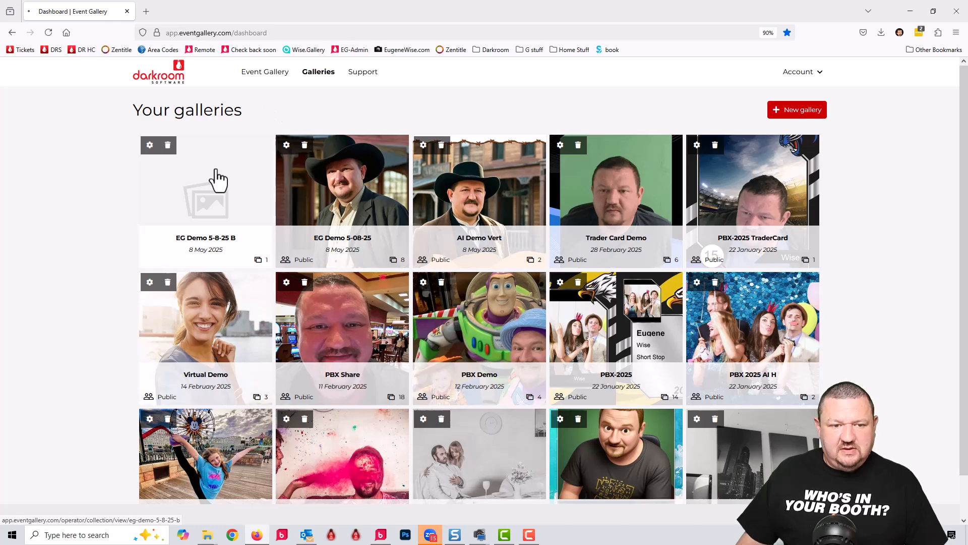
pyautogui.click(205, 191)
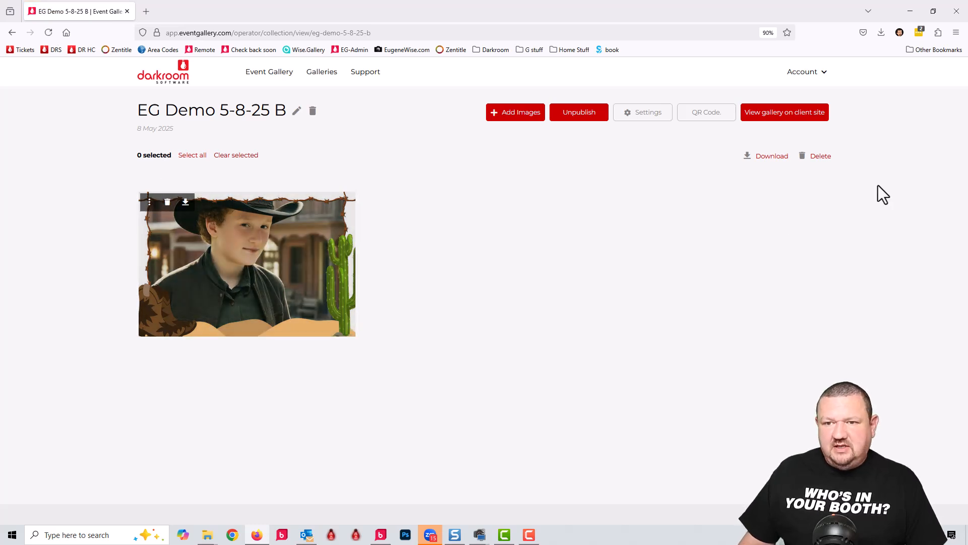
pyautogui.click(785, 112)
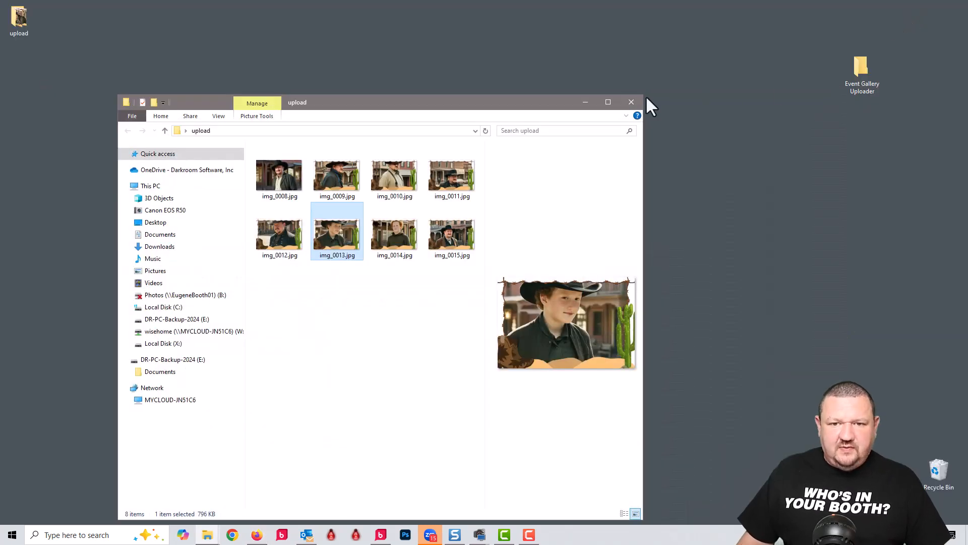
pyautogui.click(631, 102)
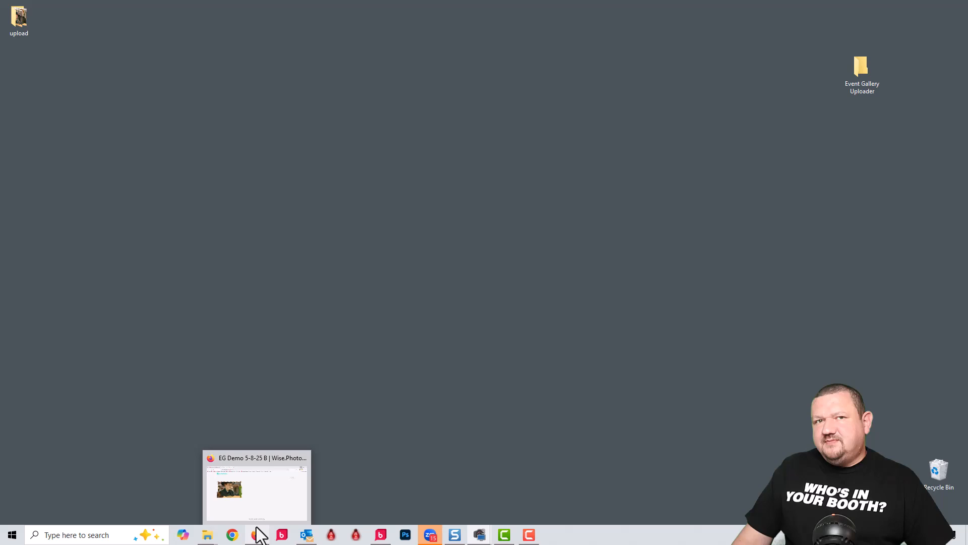
# Show Darkroom Booth's Output settings and preview the Print Photo 2x6 template with 2 copies.
pyautogui.click(255, 534)
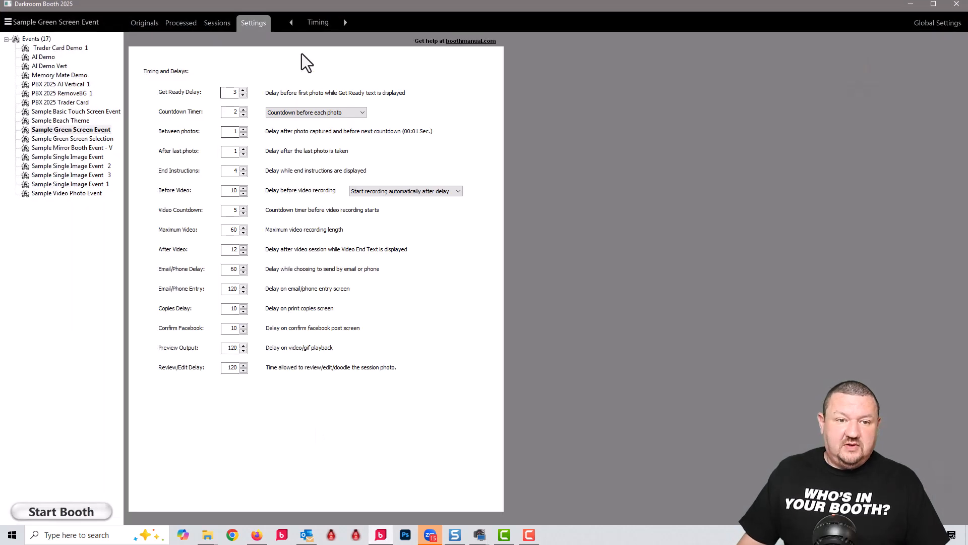
pyautogui.click(289, 22)
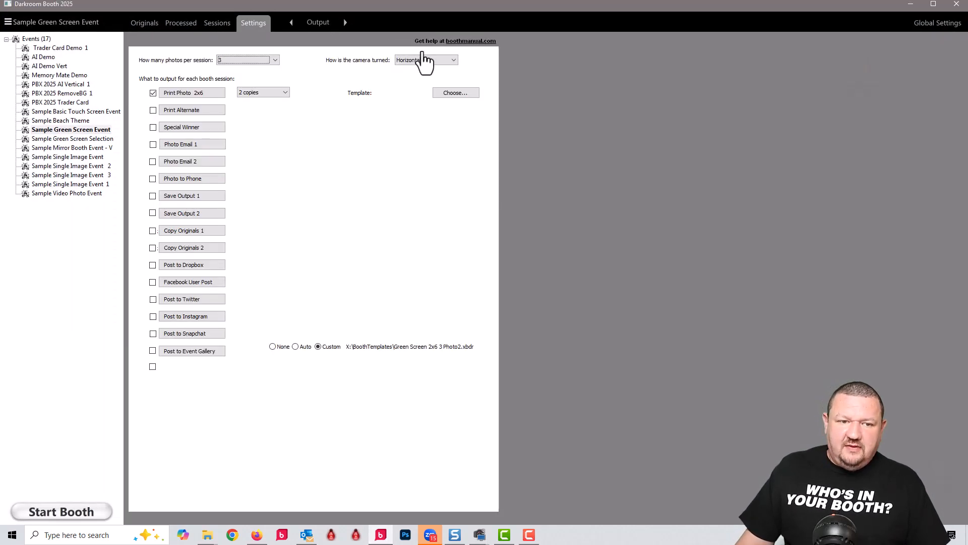
pyautogui.click(191, 92)
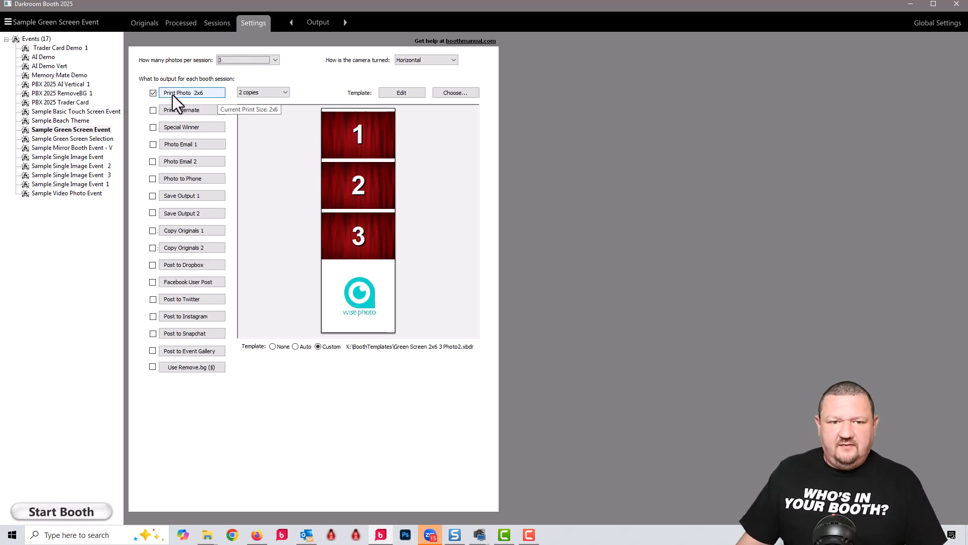
pyautogui.moveTo(294, 316)
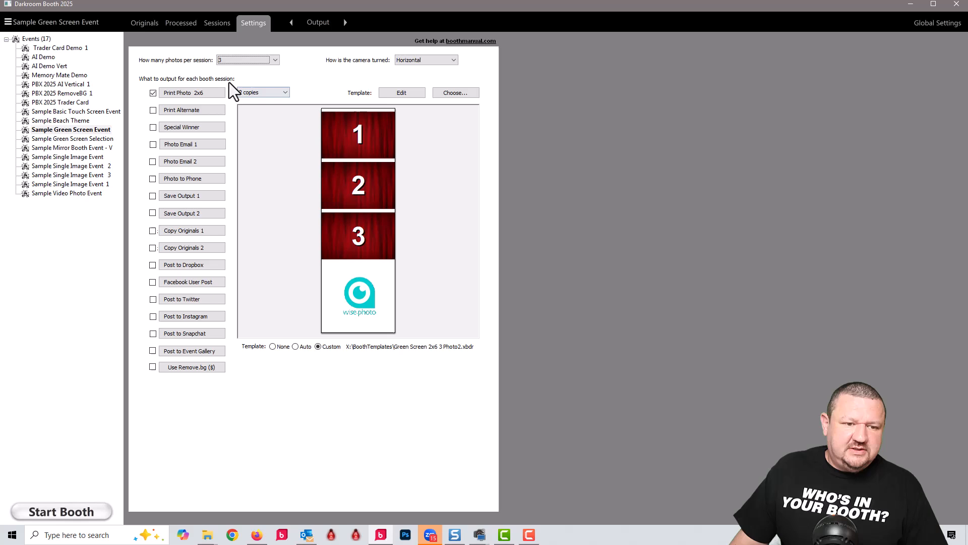
pyautogui.click(284, 93)
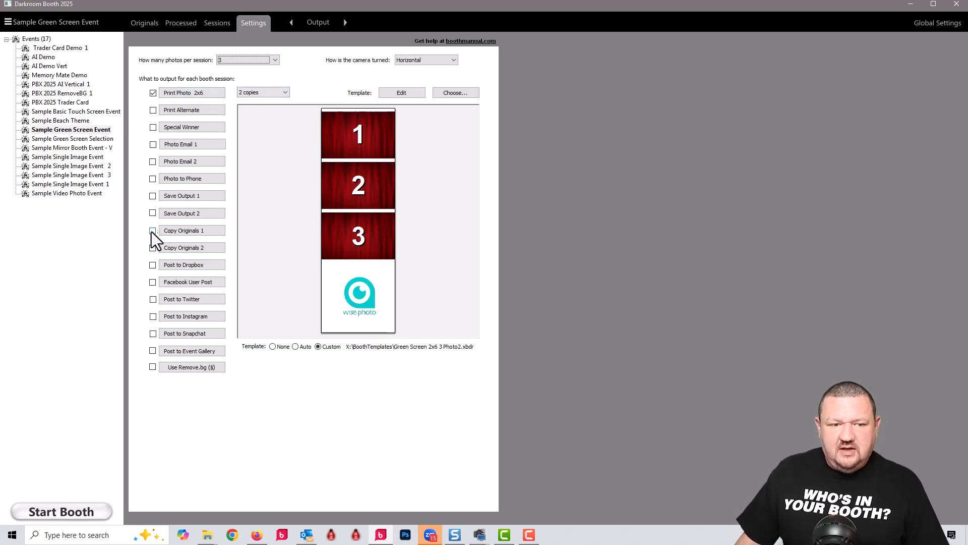
# Enable Copy Originals as a session output using the Green Screen 2x6 3 Photo1 template.
pyautogui.click(152, 230)
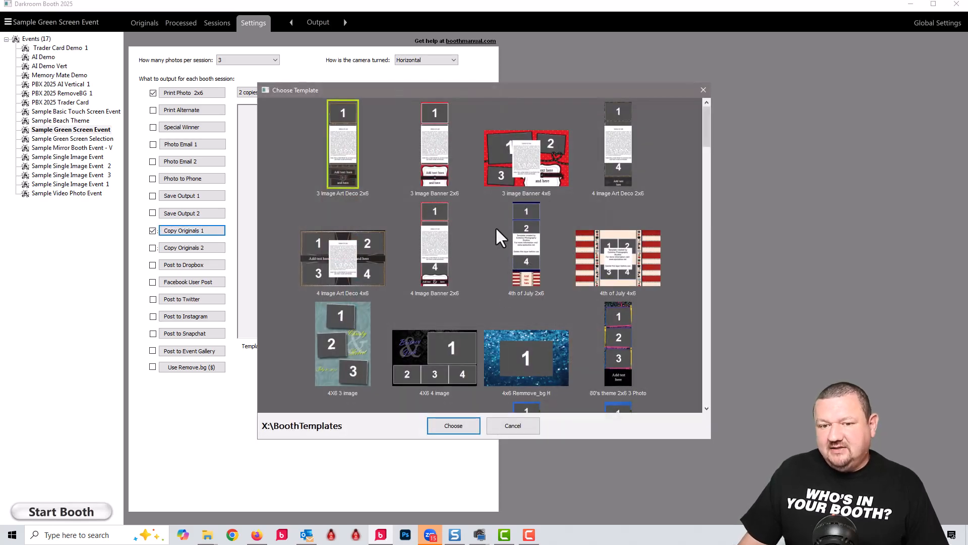
pyautogui.scroll(-3)
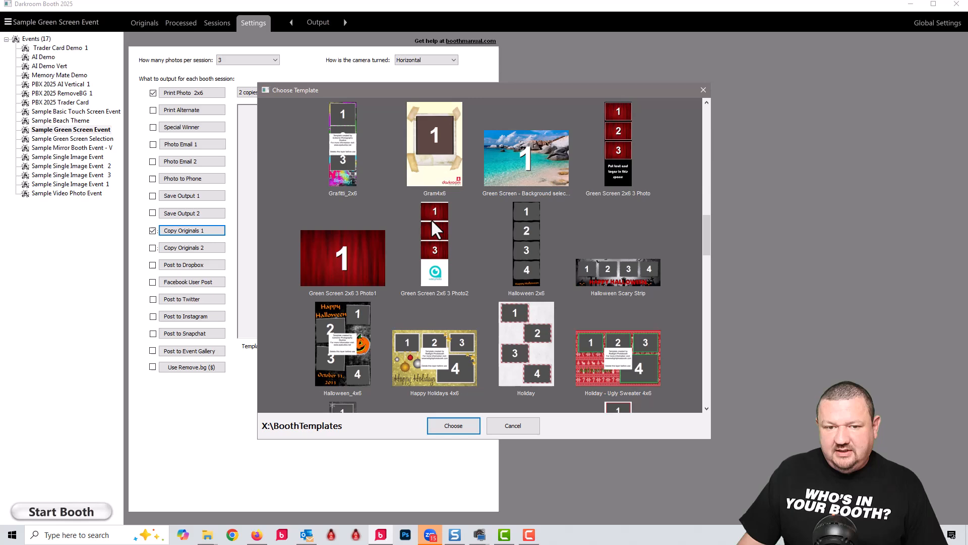
pyautogui.click(342, 257)
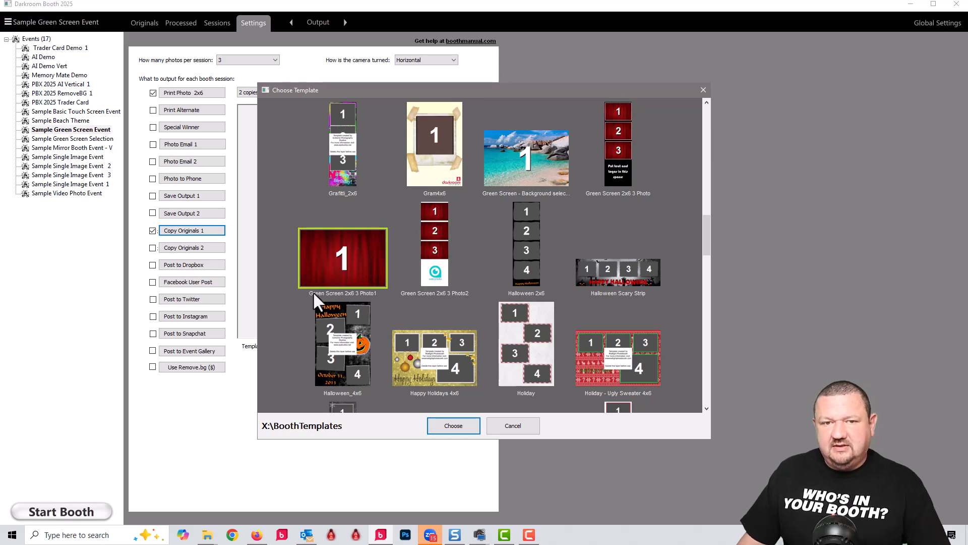
pyautogui.click(453, 425)
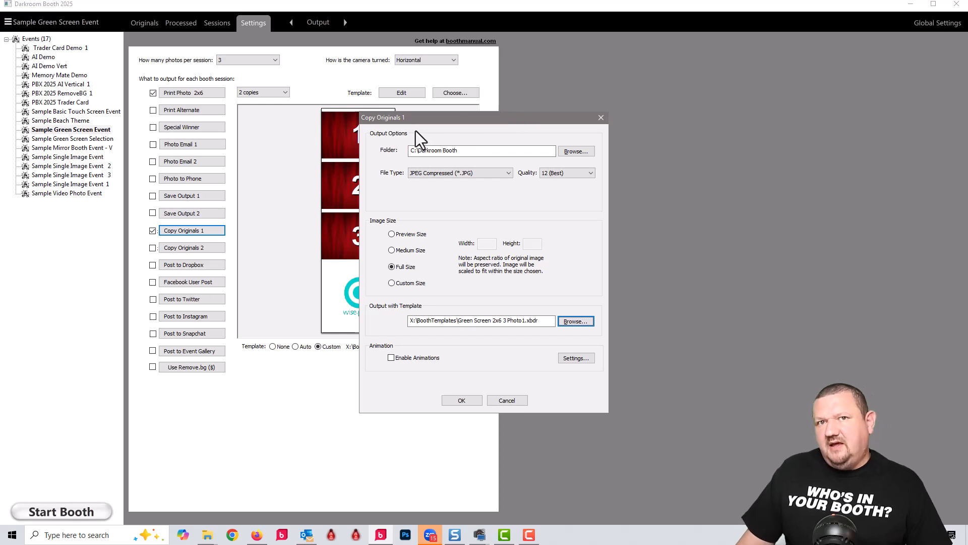
pyautogui.moveTo(397, 146)
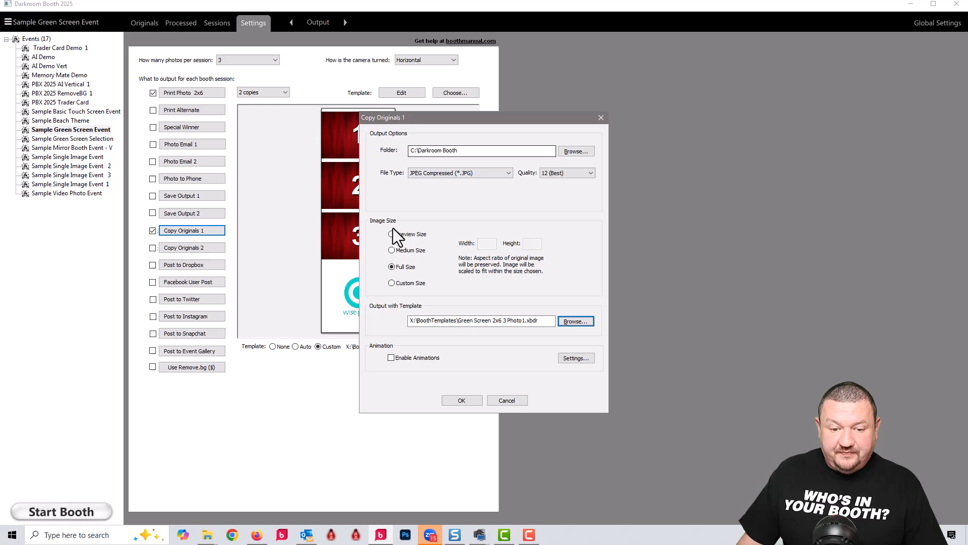
# Save Copy Originals 1 to the Event Gallery Uploader folder and enable Copy Originals 2.
pyautogui.click(462, 399)
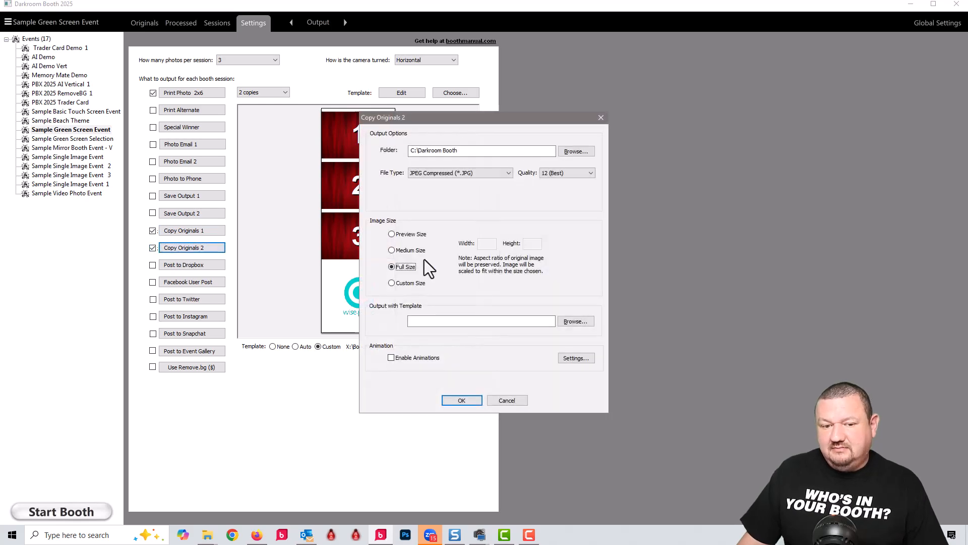
pyautogui.moveTo(416, 371)
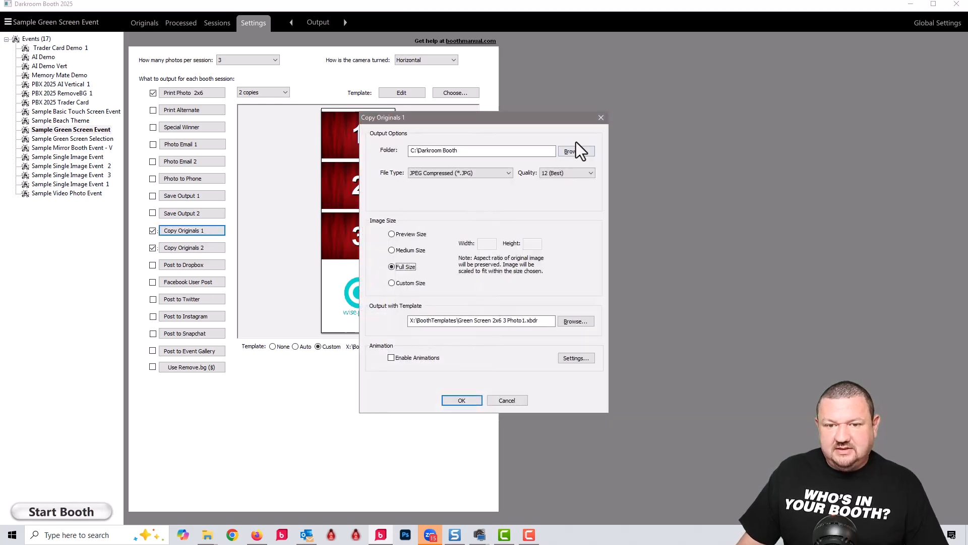
pyautogui.click(576, 151)
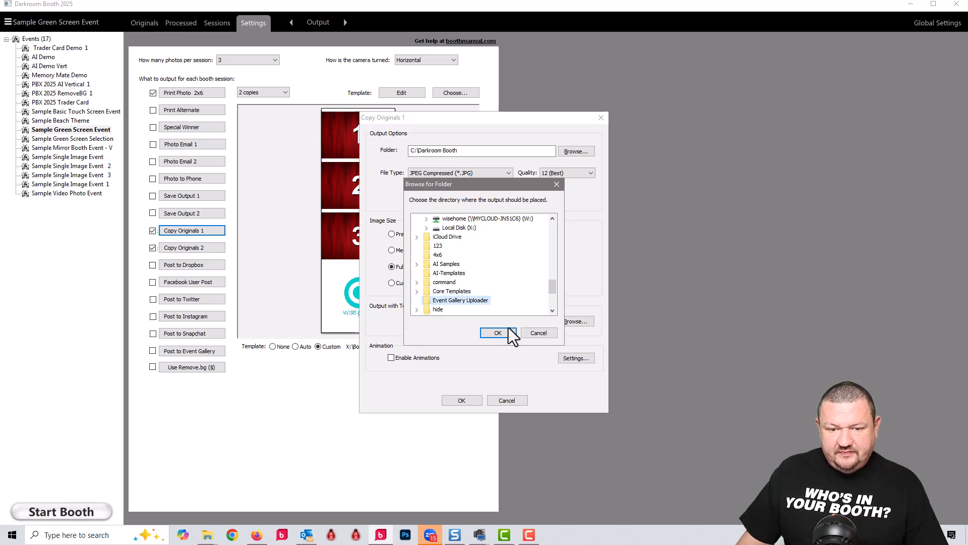
pyautogui.click(498, 332)
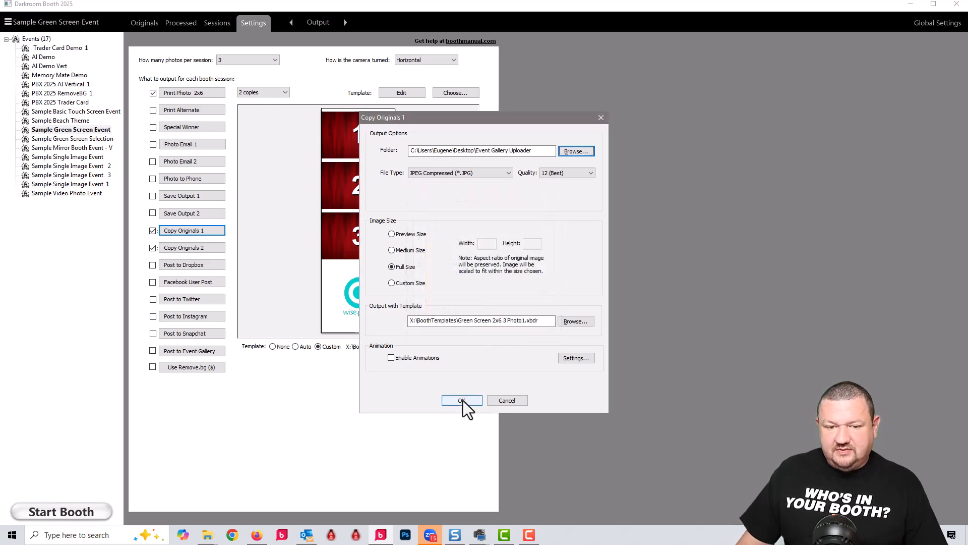
pyautogui.click(462, 400)
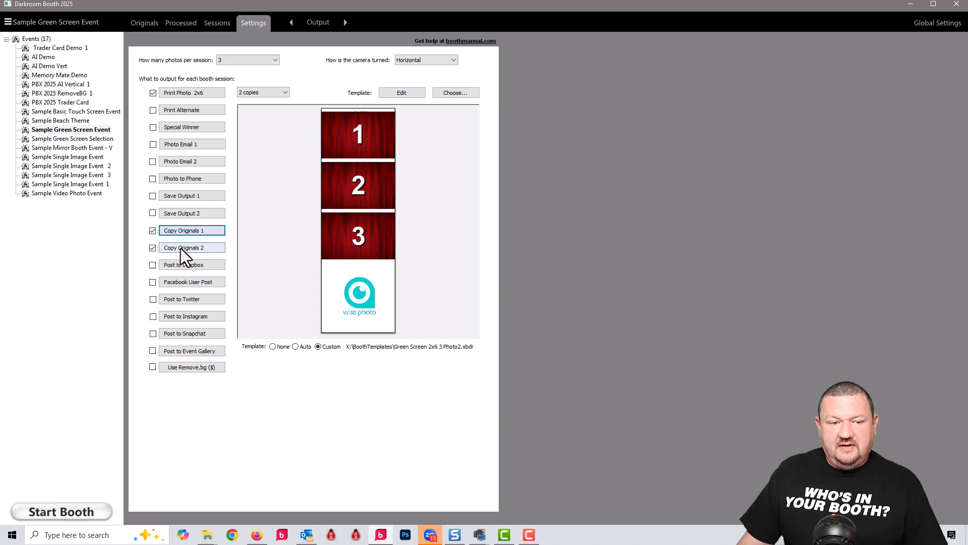
# Set Copy Originals 2's destination to the Event Gallery Uploader folder.
pyautogui.doubleClick(192, 247)
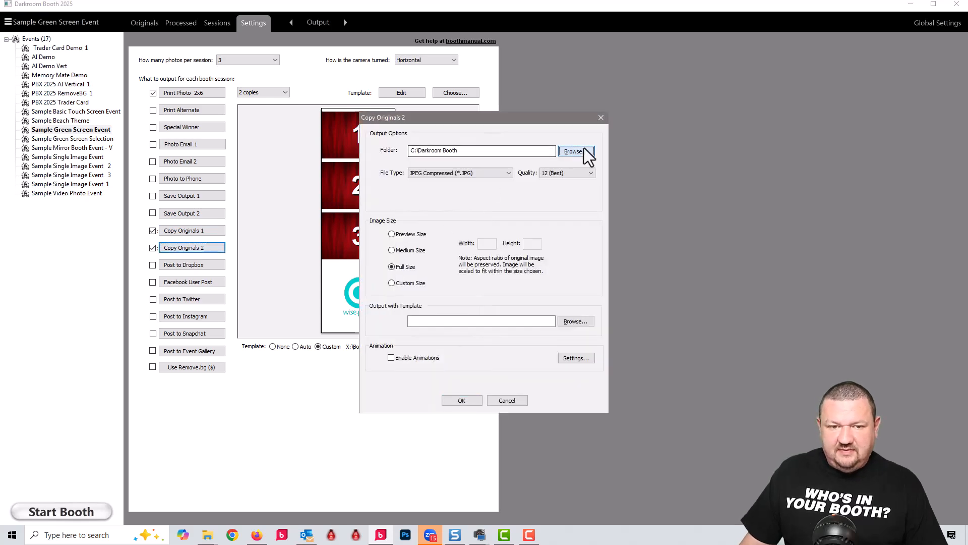
pyautogui.click(576, 151)
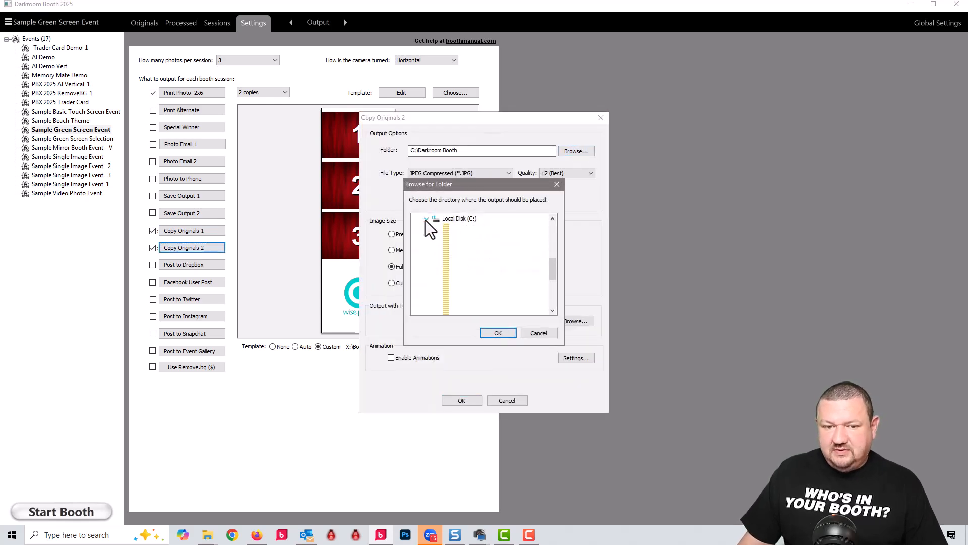
pyautogui.click(426, 218)
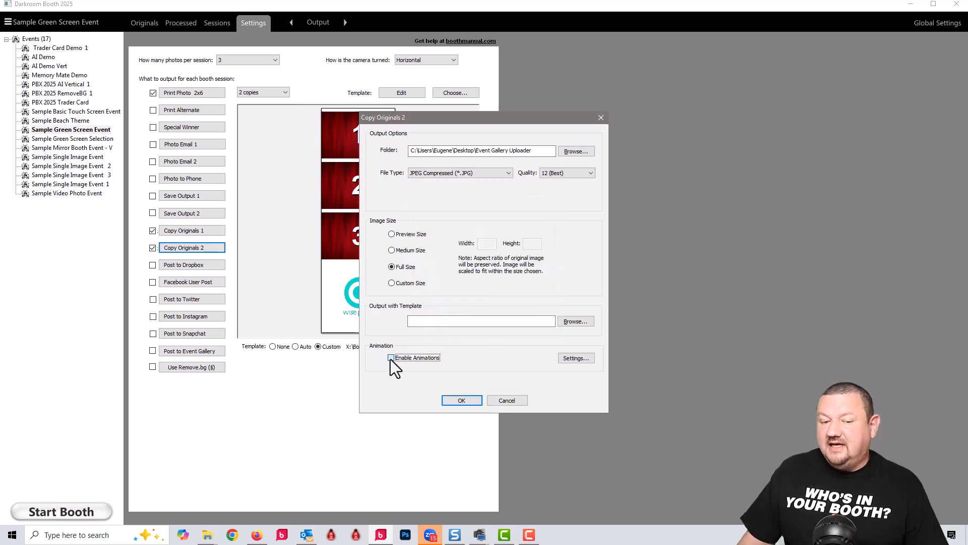
# Enable a GIF animation from the Green Screen 2x6 3 Photo1 template and save.
pyautogui.click(391, 357)
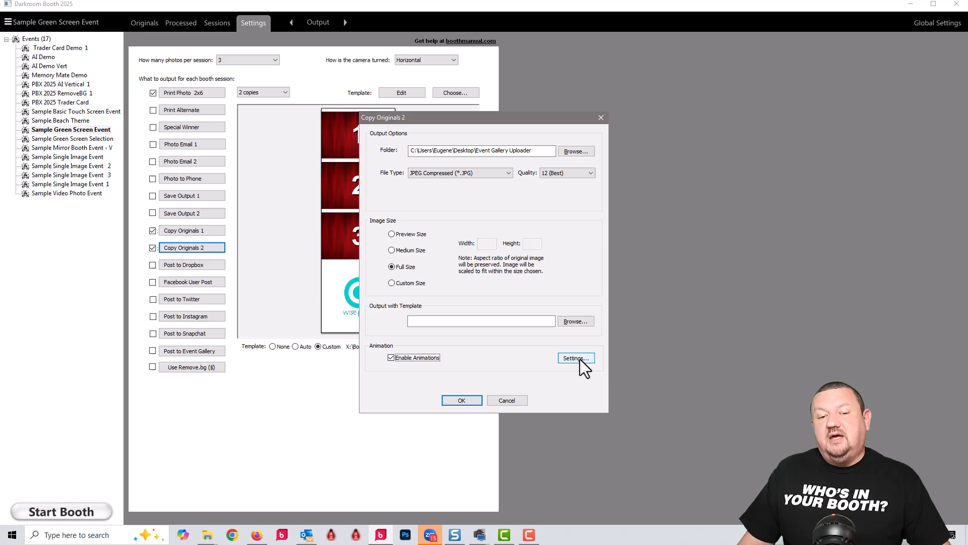
pyautogui.click(576, 358)
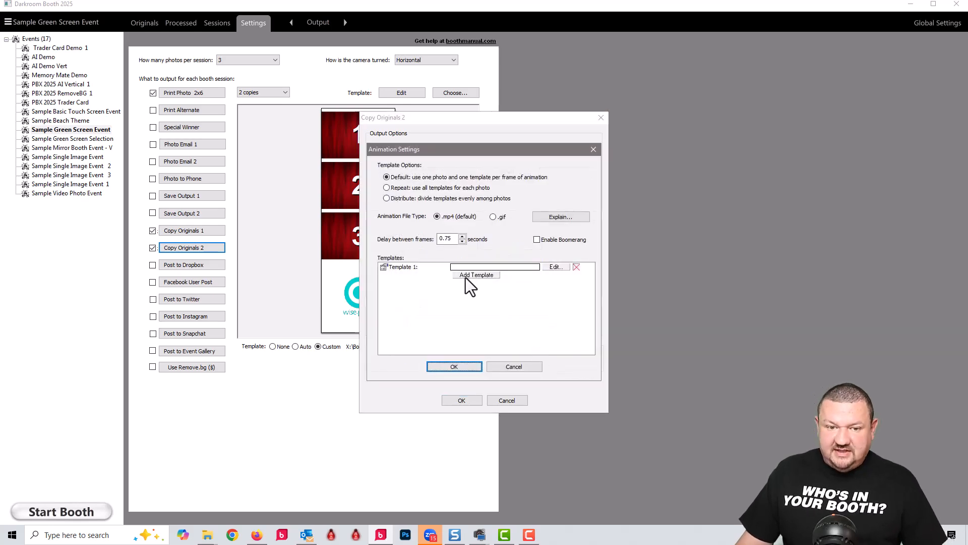
pyautogui.click(387, 198)
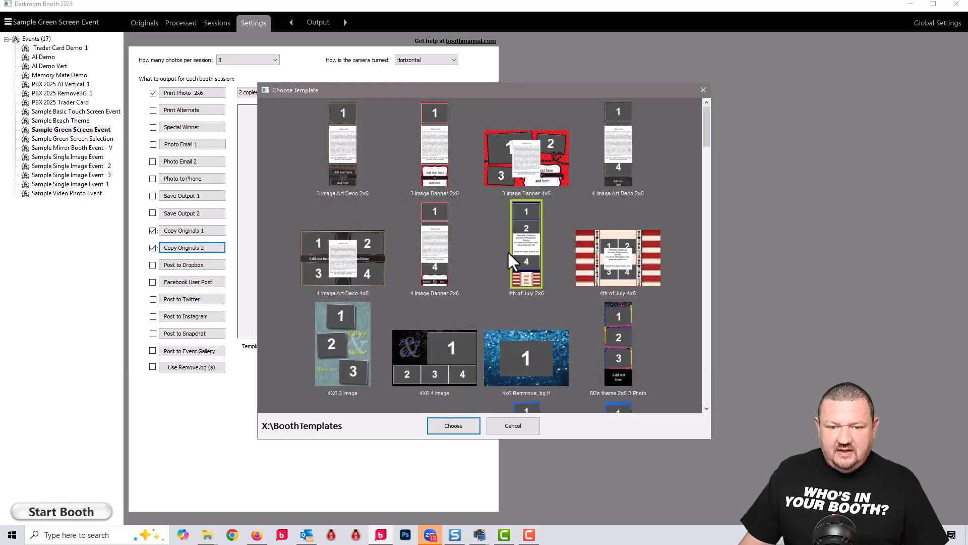
pyautogui.click(453, 426)
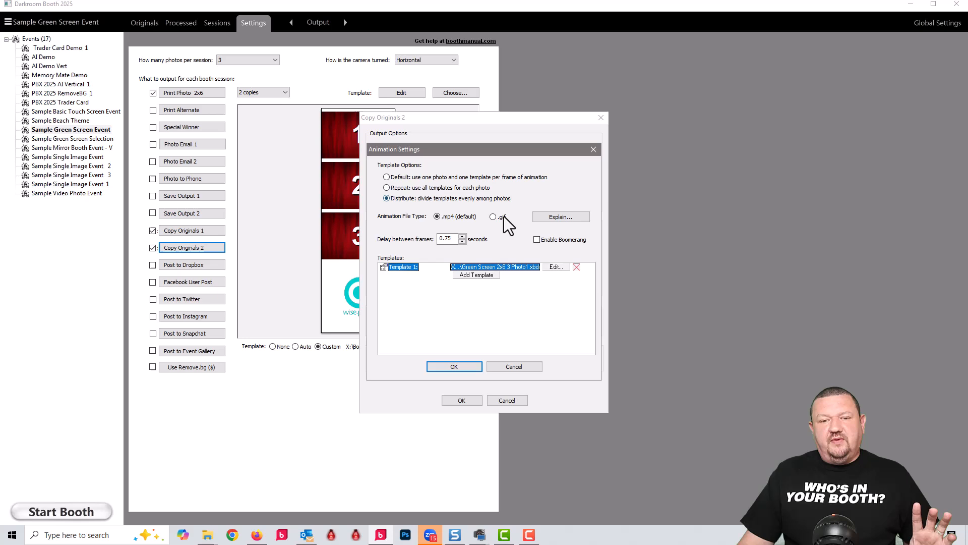
pyautogui.click(492, 217)
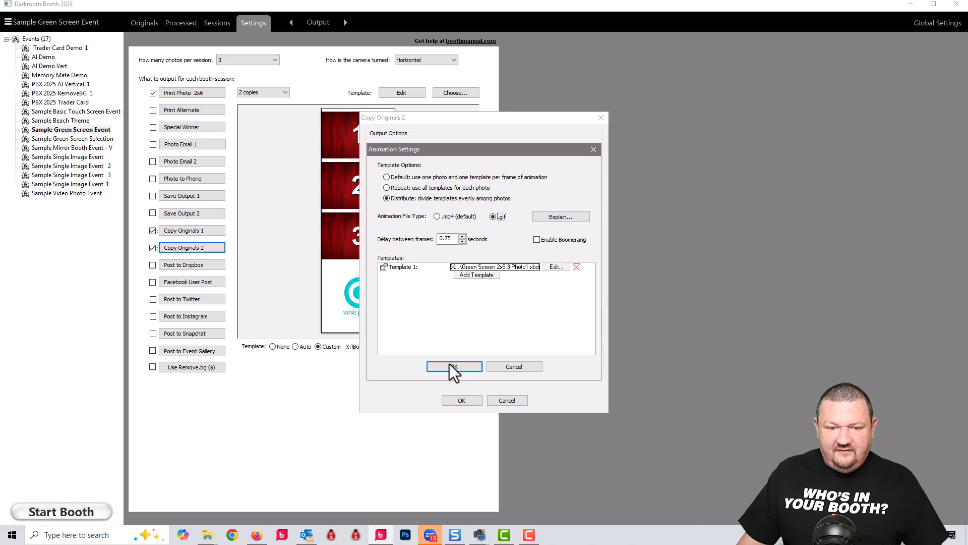
pyautogui.click(454, 366)
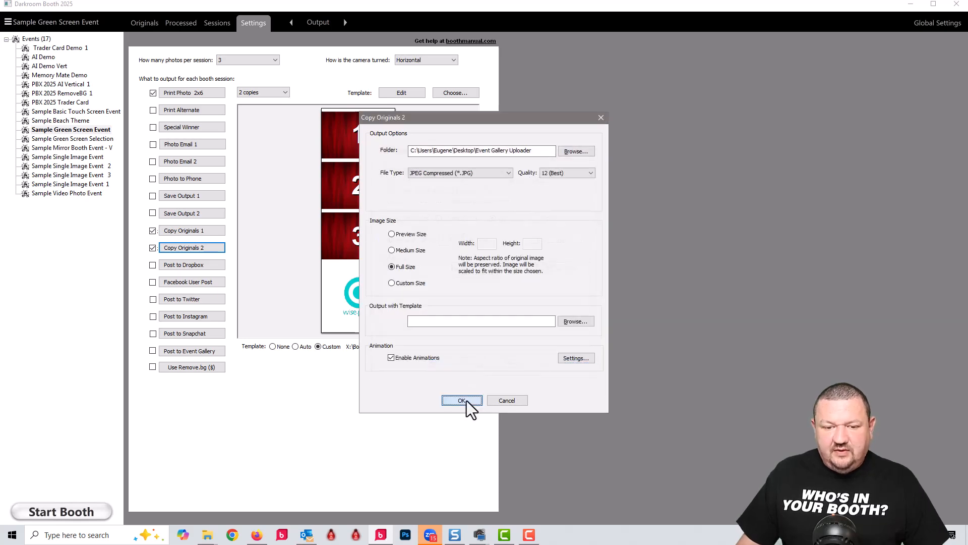
pyautogui.click(462, 400)
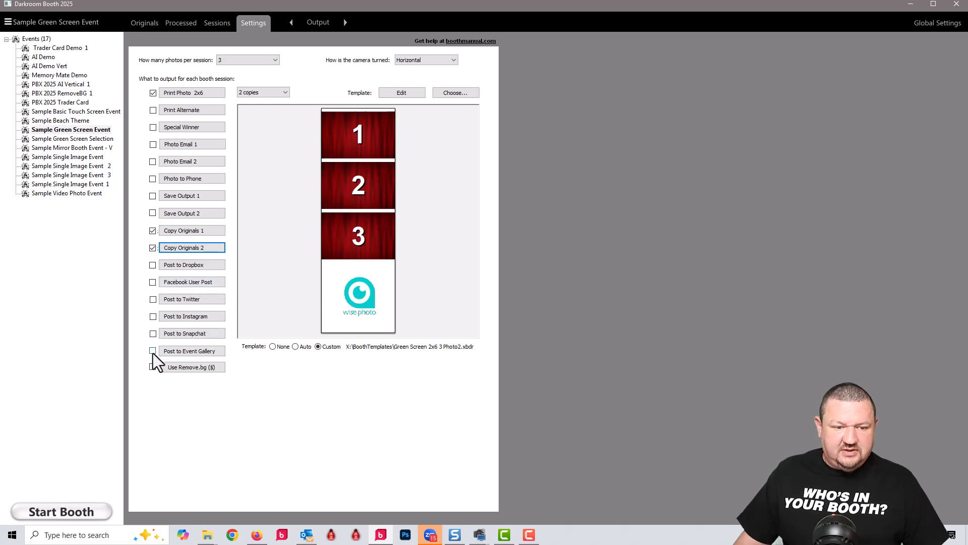
# Post sessions to Event Gallery with custom name EG Demo 5-8-25 B and date 5/8/2025.
pyautogui.click(152, 350)
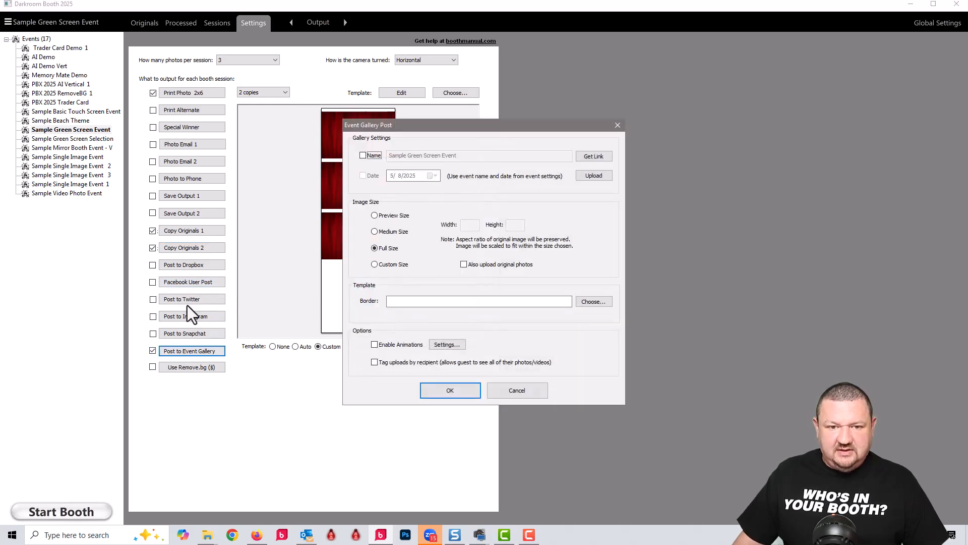
pyautogui.click(363, 155)
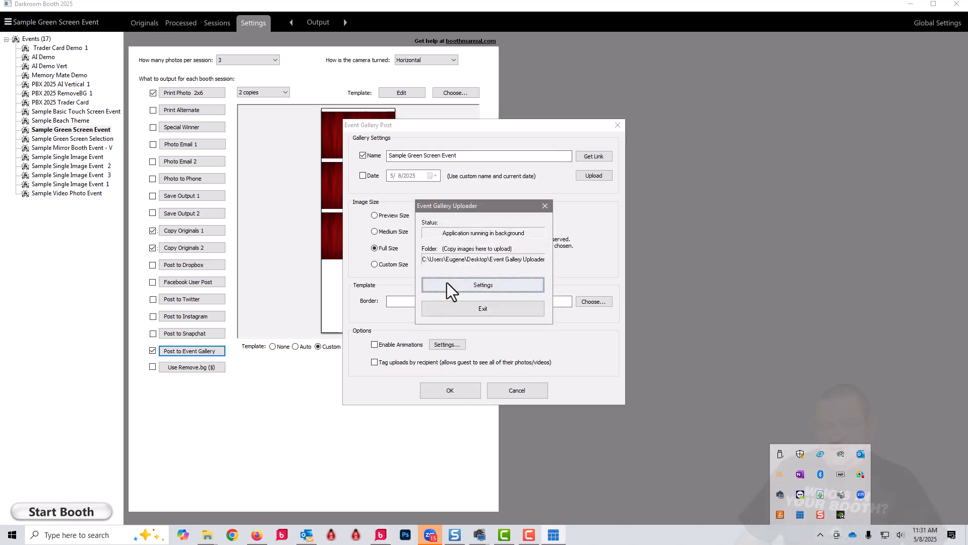
pyautogui.click(483, 285)
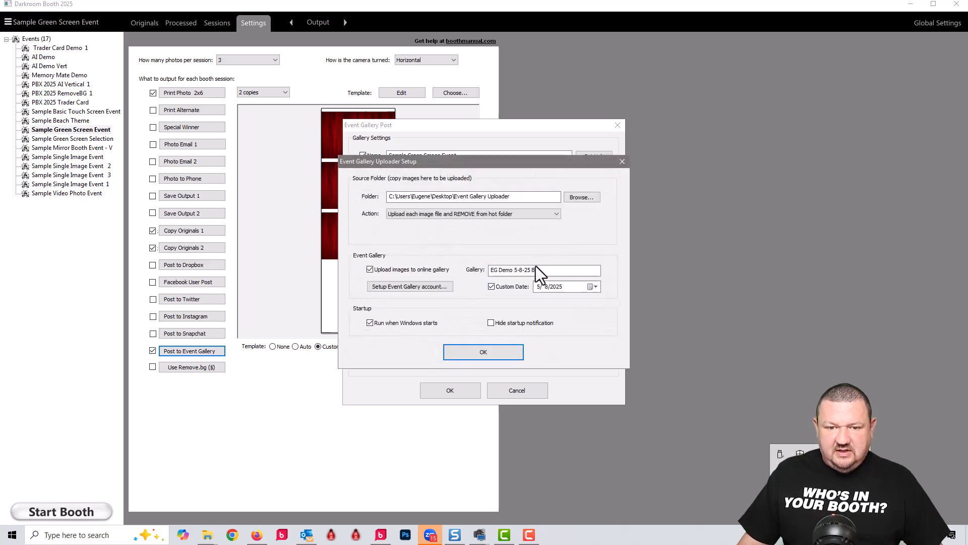
pyautogui.tripleClick(545, 270)
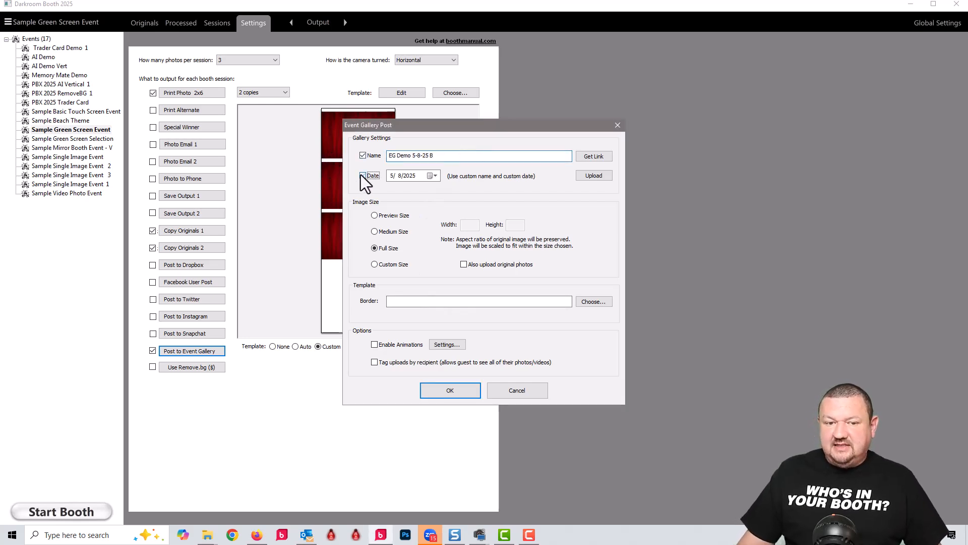
pyautogui.click(363, 176)
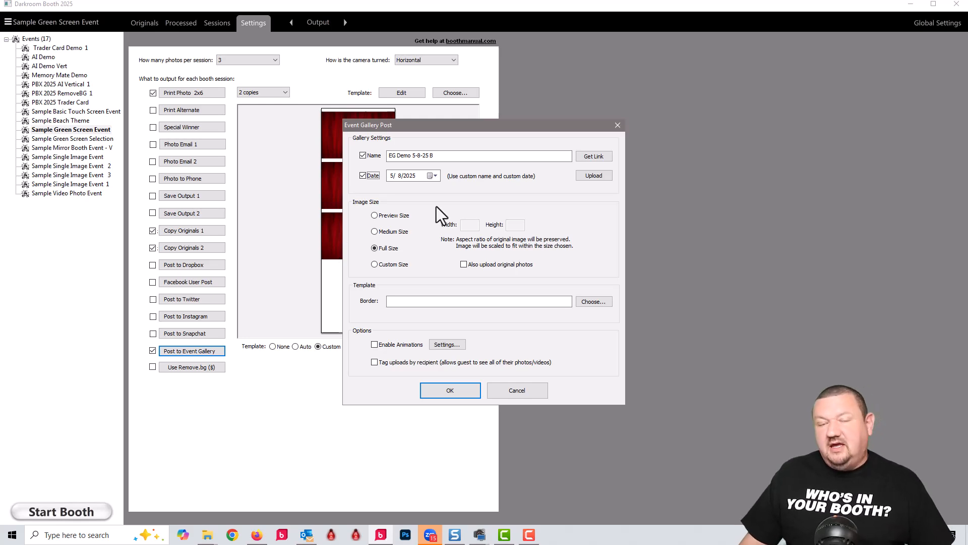
pyautogui.moveTo(427, 236)
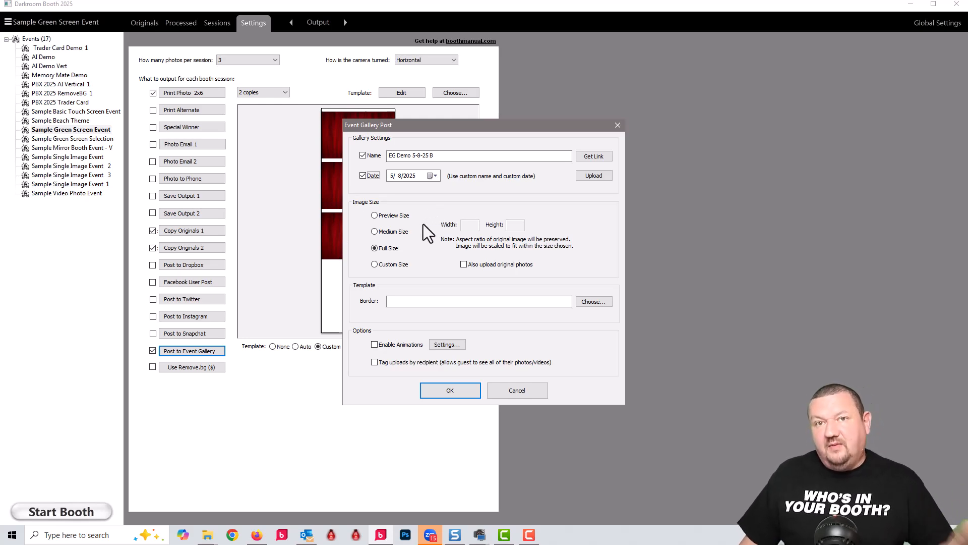
pyautogui.moveTo(403, 347)
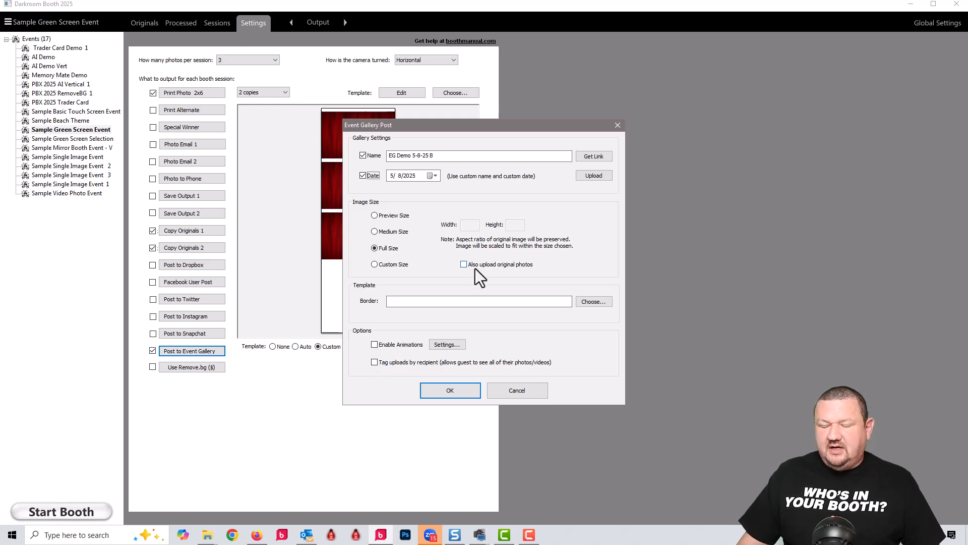
pyautogui.moveTo(475, 279)
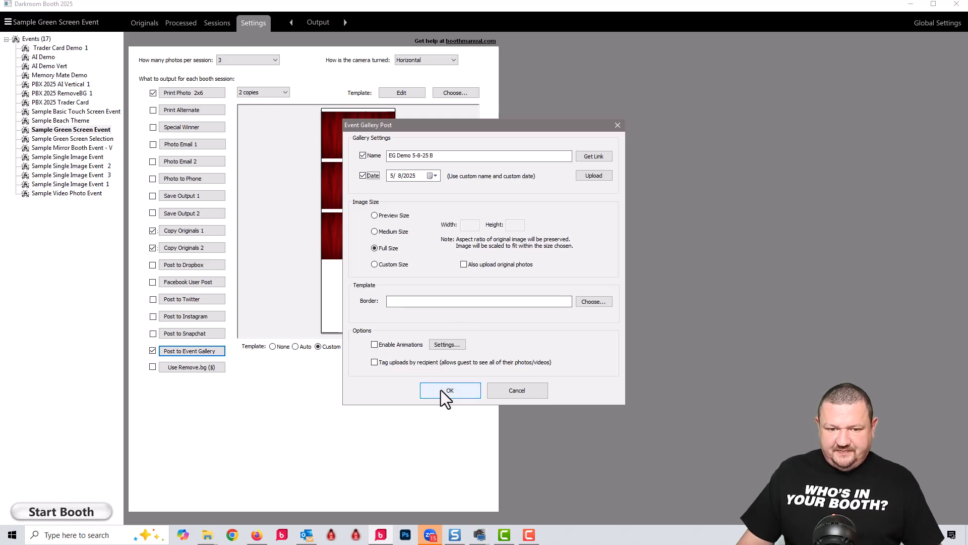
pyautogui.click(450, 389)
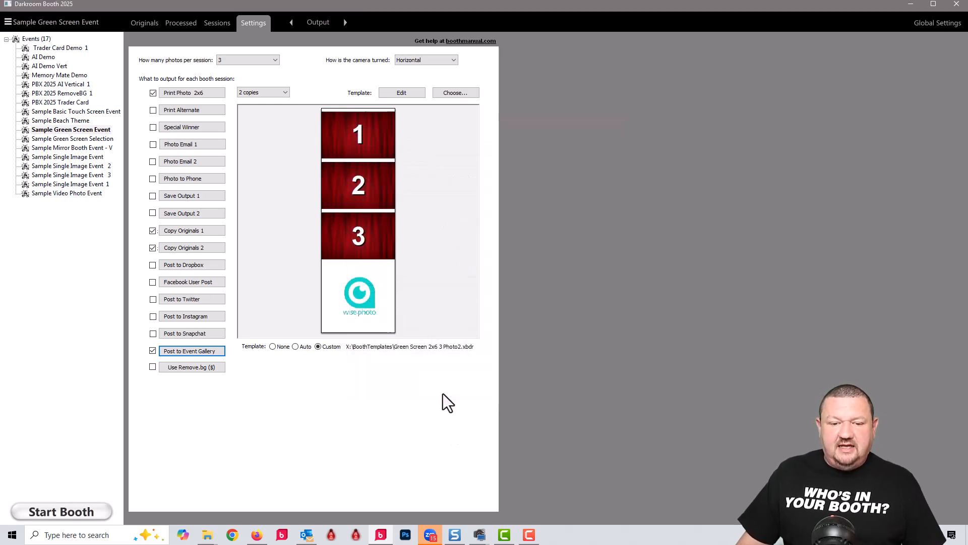
pyautogui.click(60, 511)
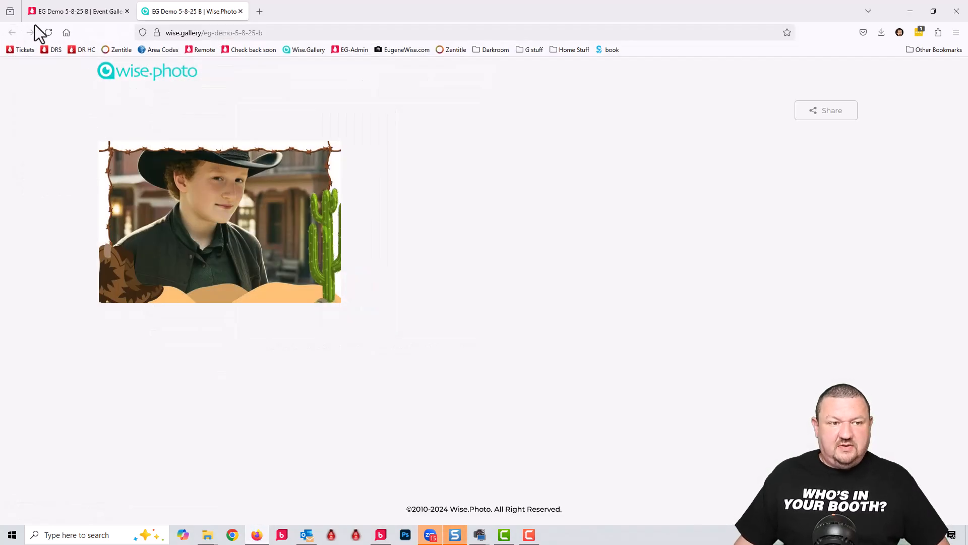
# Enlarge the cowboy photo on the client gallery page, then close it.
pyautogui.click(217, 222)
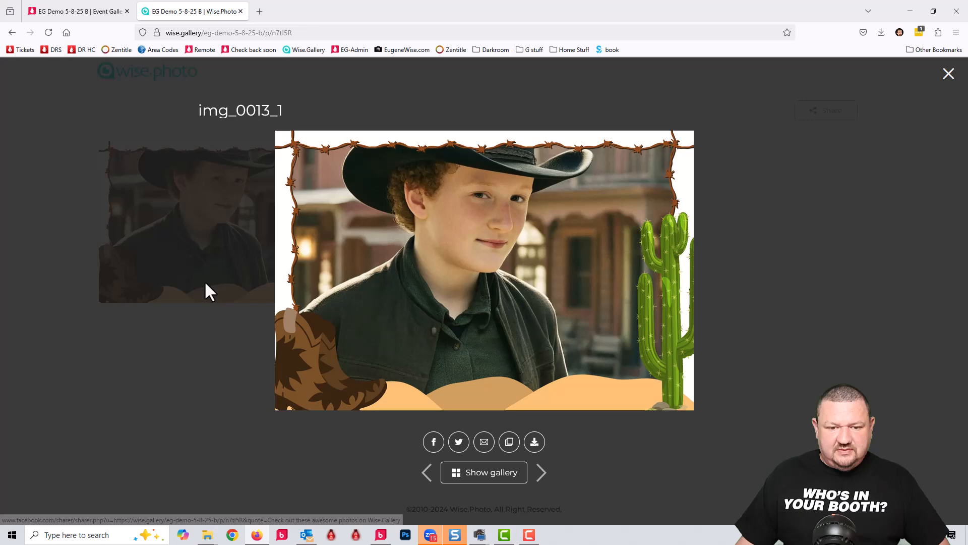
pyautogui.click(948, 73)
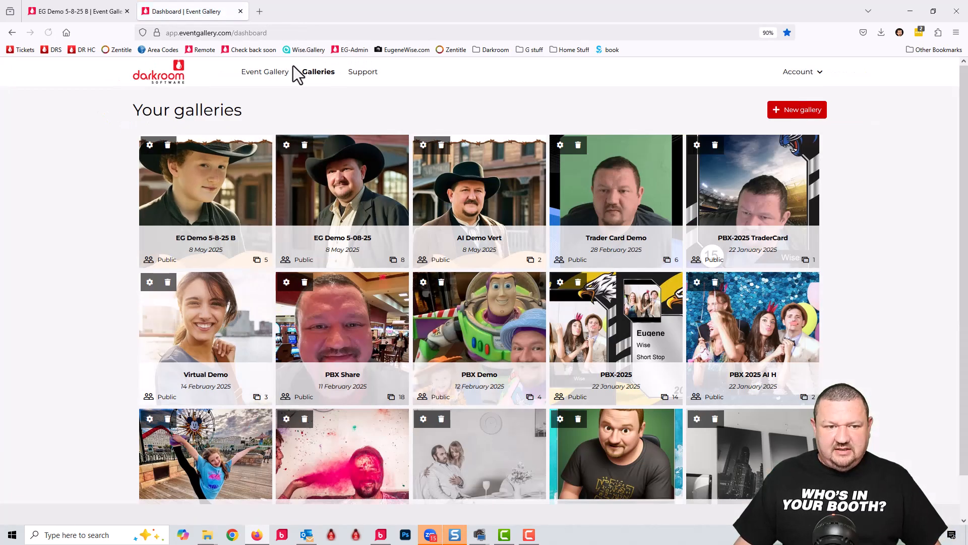
# Open the EG Demo 5-8-25 B gallery card and trash the cowboy image.
pyautogui.click(205, 181)
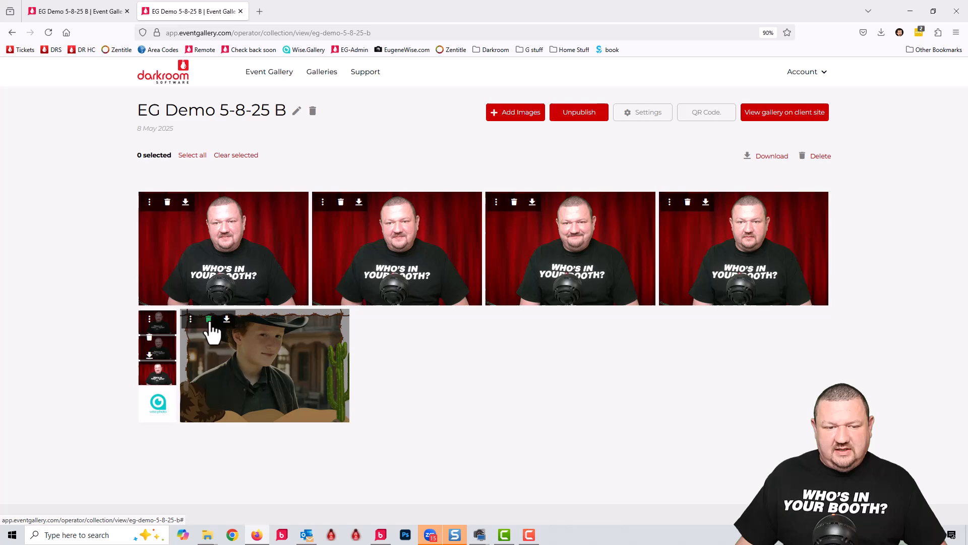
pyautogui.moveTo(315, 327)
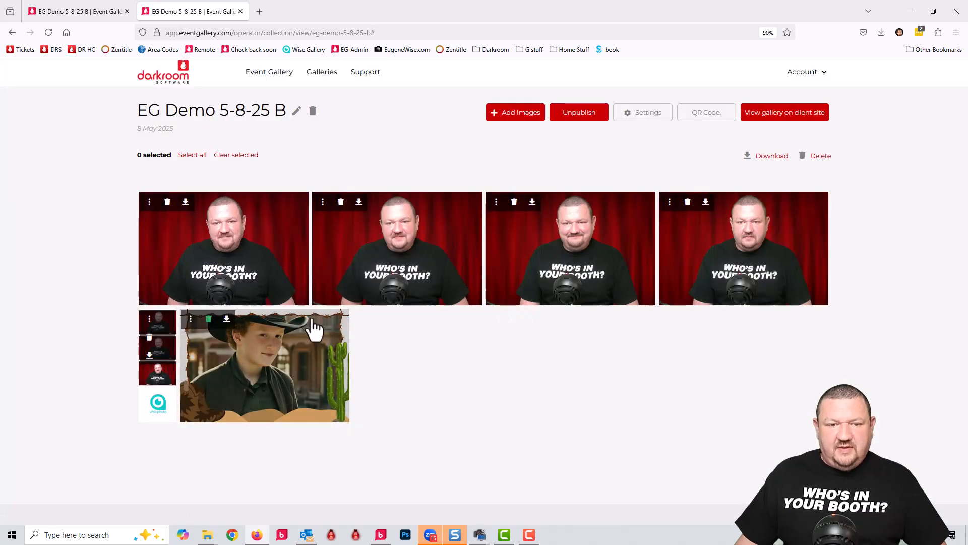
pyautogui.click(208, 318)
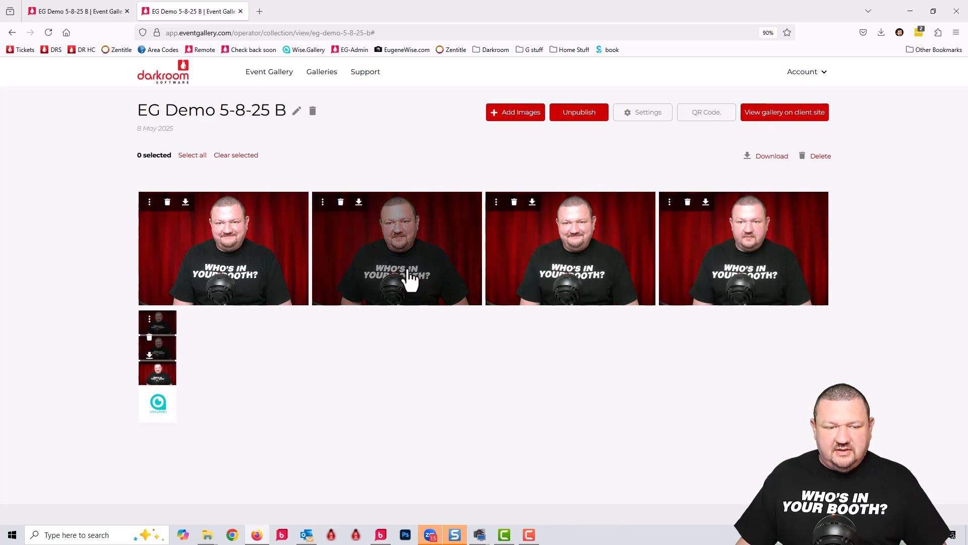
pyautogui.moveTo(162, 284)
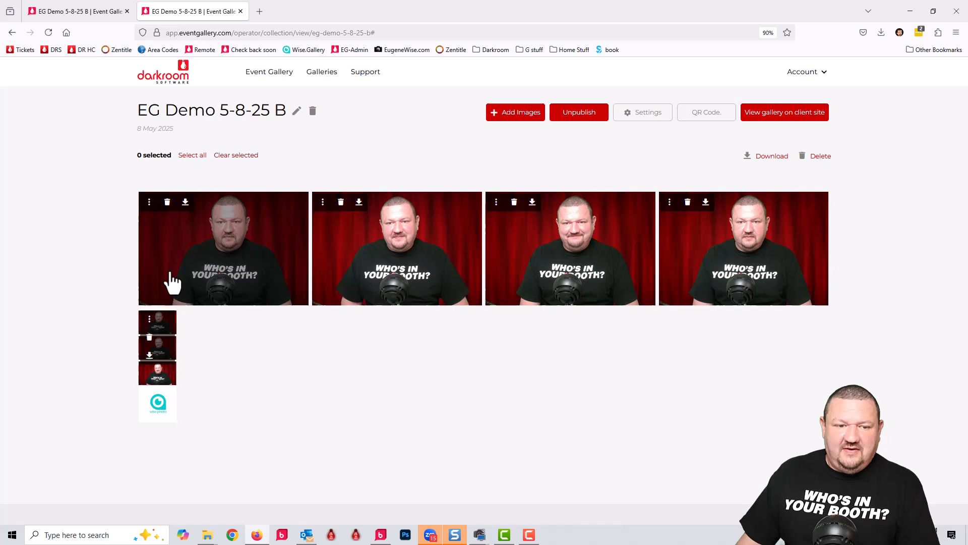
pyautogui.moveTo(224, 271)
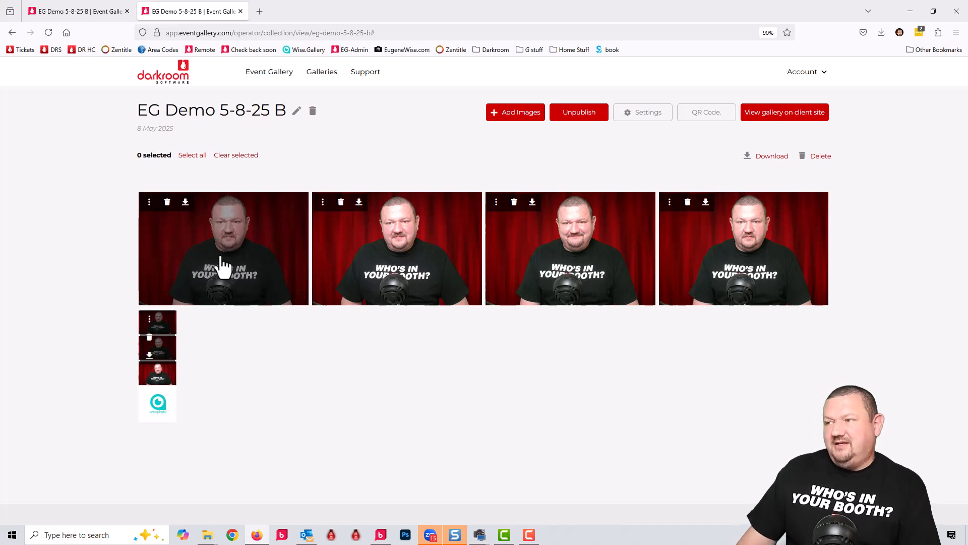